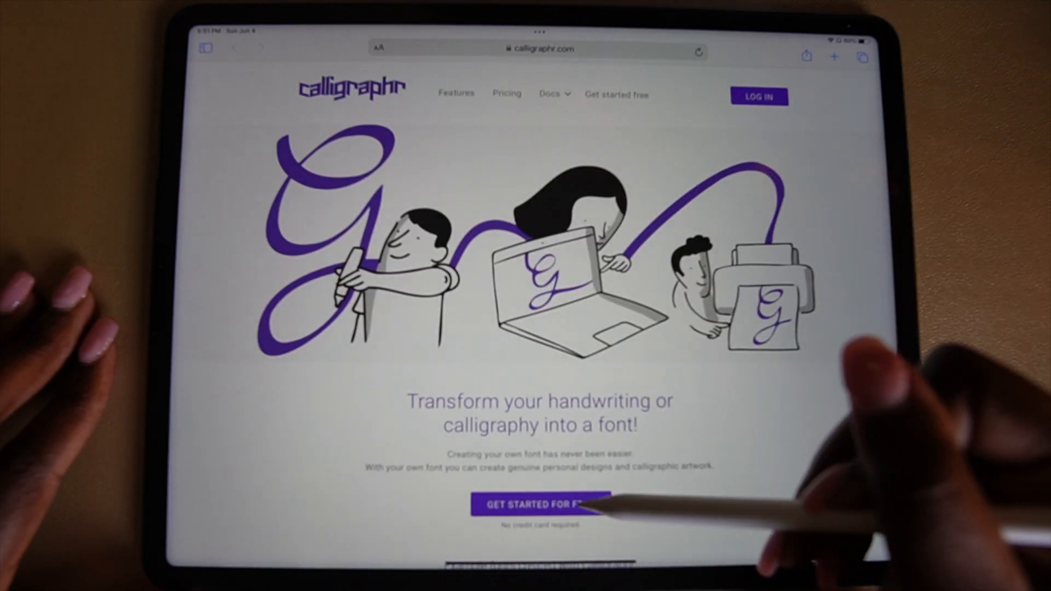
# Sign up for a free Calligraphr account with autofilled email and password
pyautogui.click(538, 505)
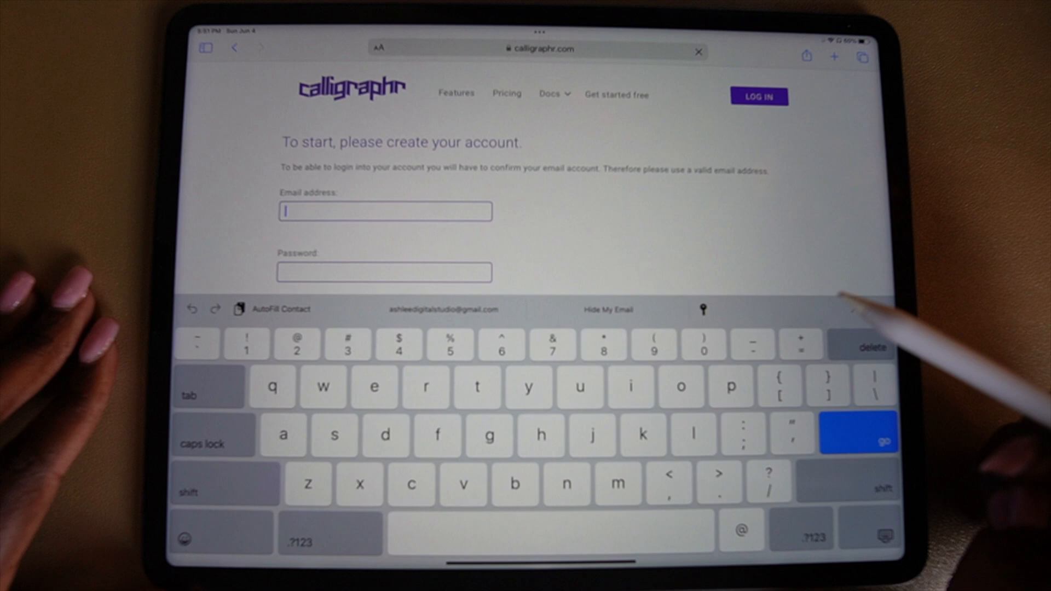
pyautogui.click(858, 440)
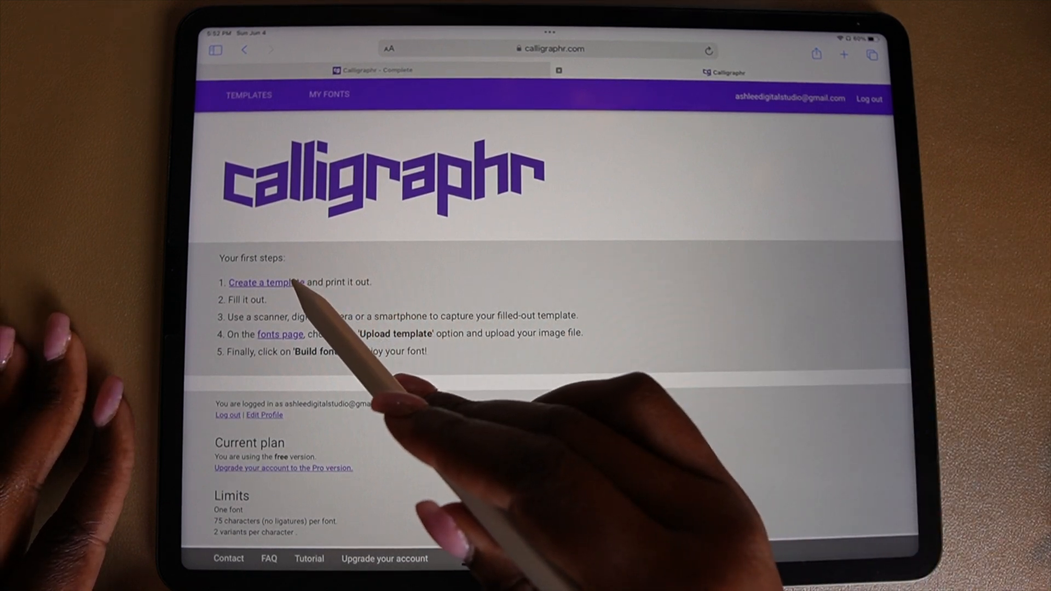
# Create a Minimal English basics template and delete extra glyphs down to 75
pyautogui.click(267, 282)
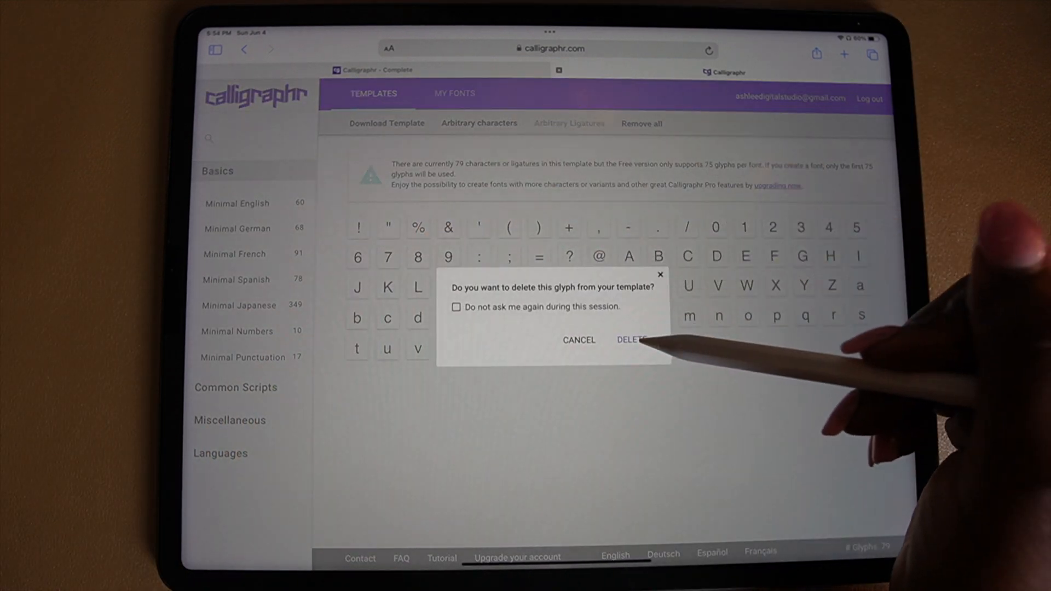
pyautogui.click(630, 340)
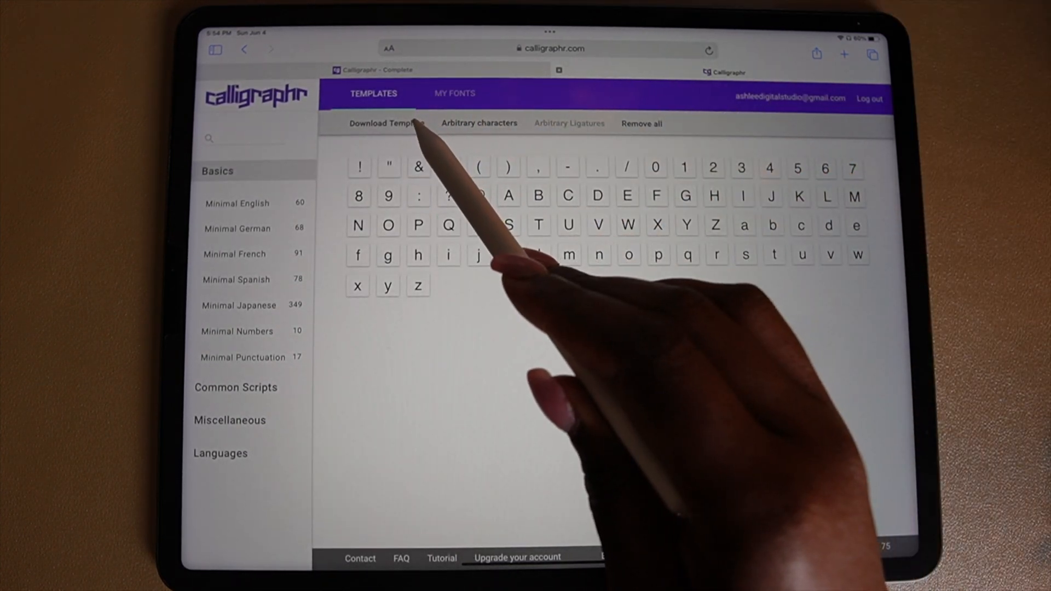
# Generate a PNG template with helplines and background characters enabled
pyautogui.click(387, 123)
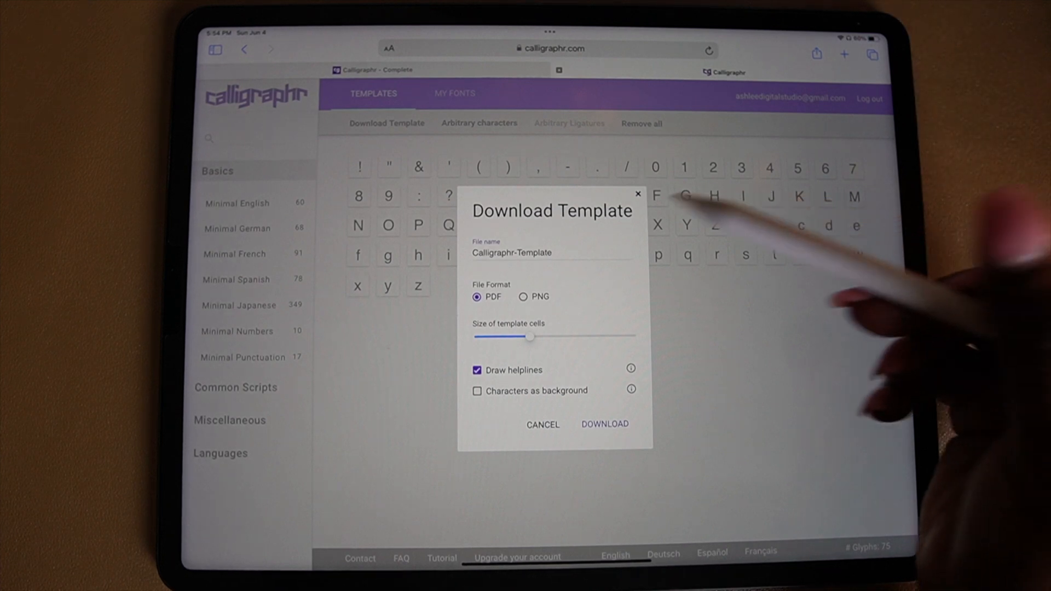
pyautogui.click(524, 297)
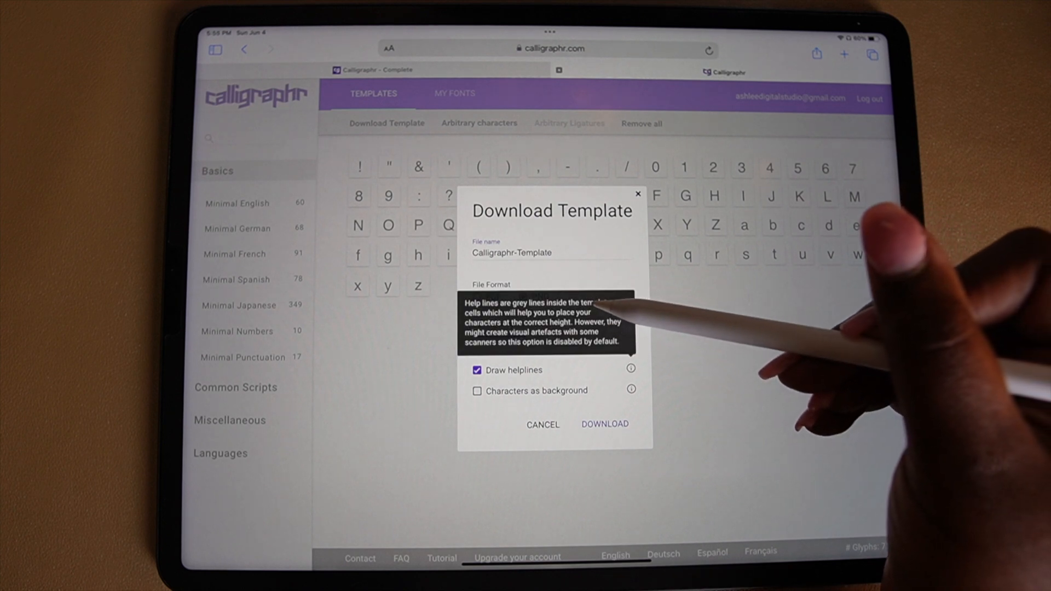
pyautogui.click(604, 424)
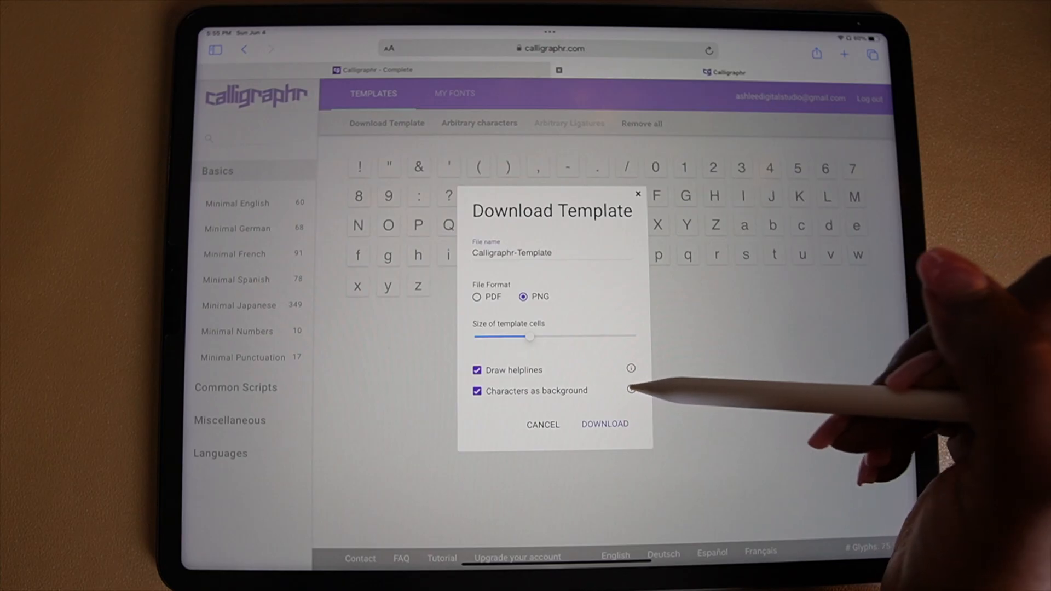
pyautogui.click(604, 424)
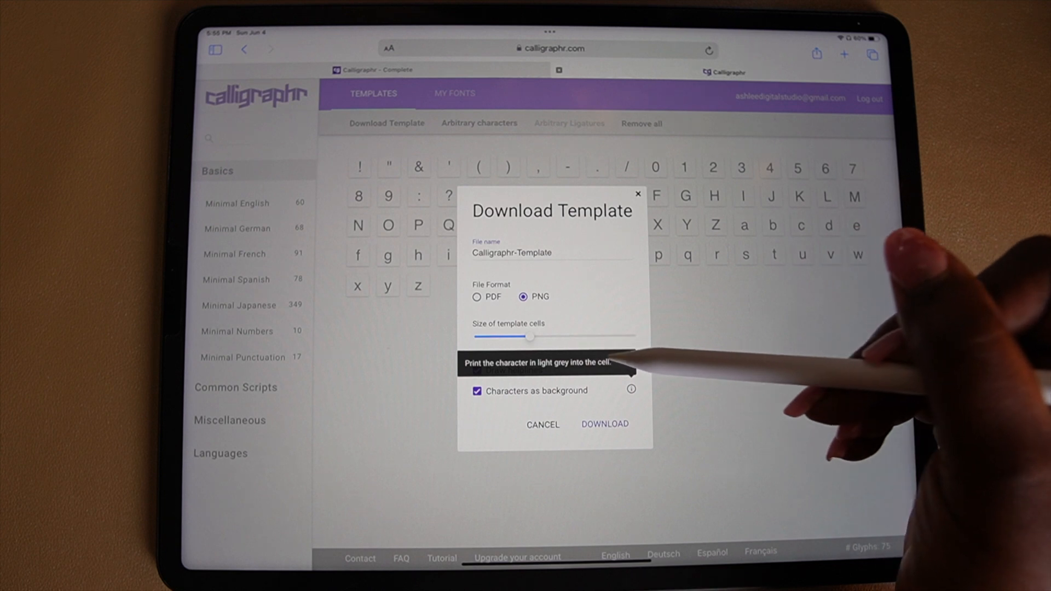
pyautogui.moveTo(617, 362)
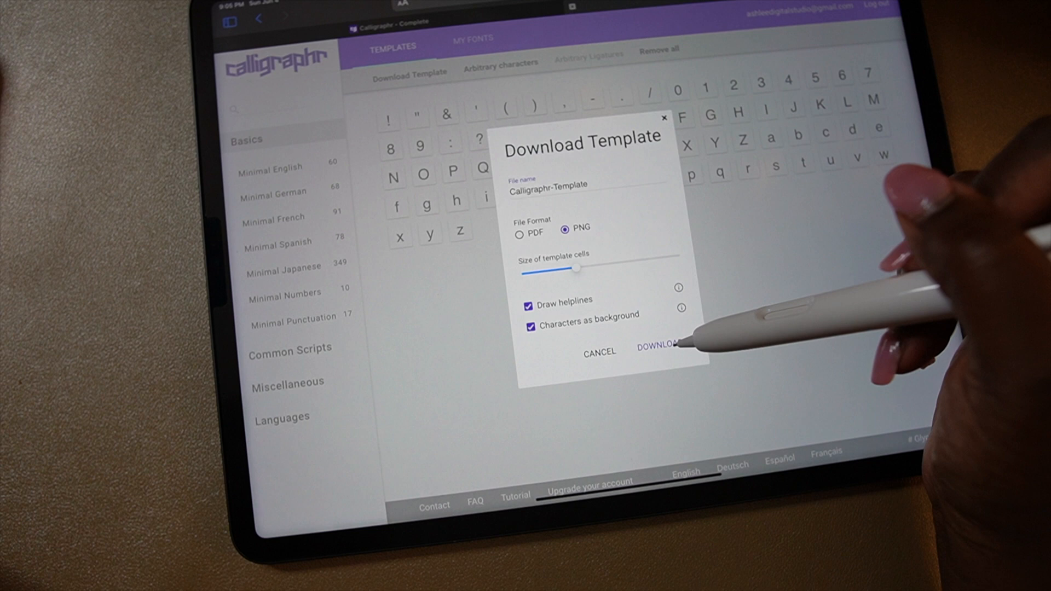
pyautogui.click(660, 346)
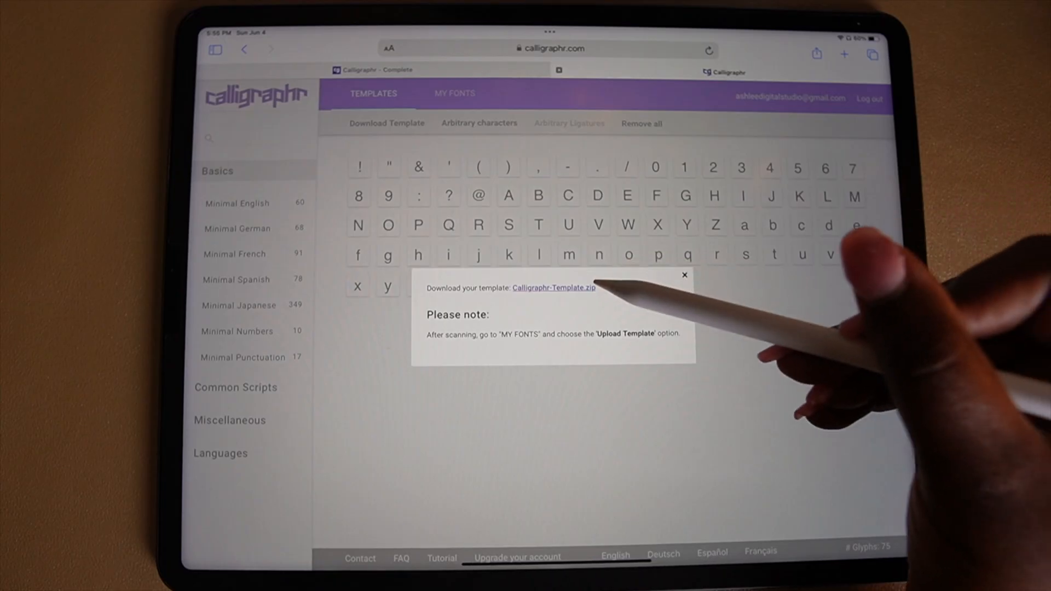
# Download Calligraphr-Template.zip and view it in Safari's downloads list
pyautogui.click(553, 288)
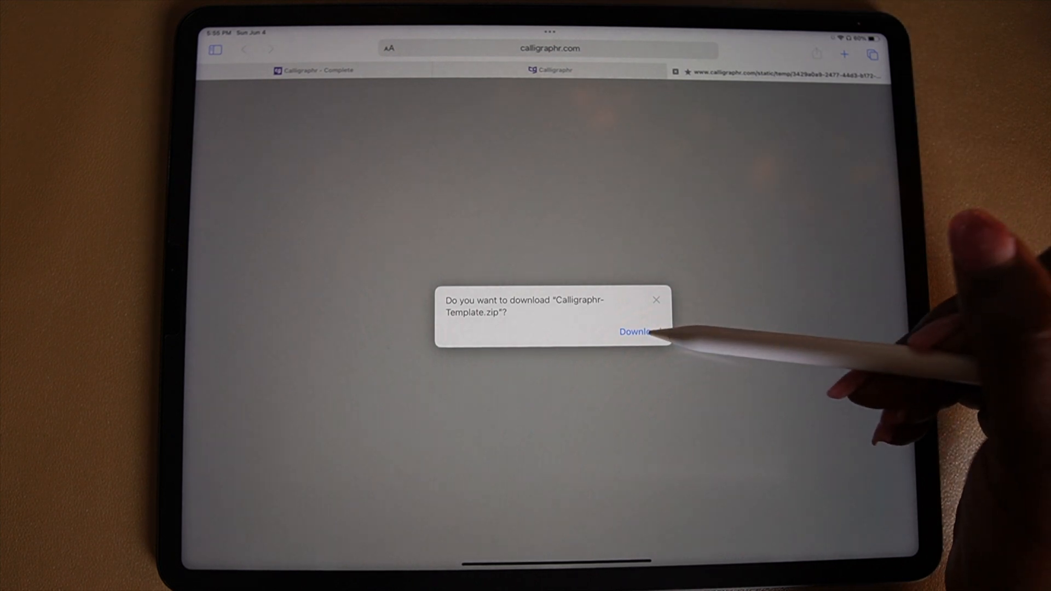
pyautogui.click(637, 332)
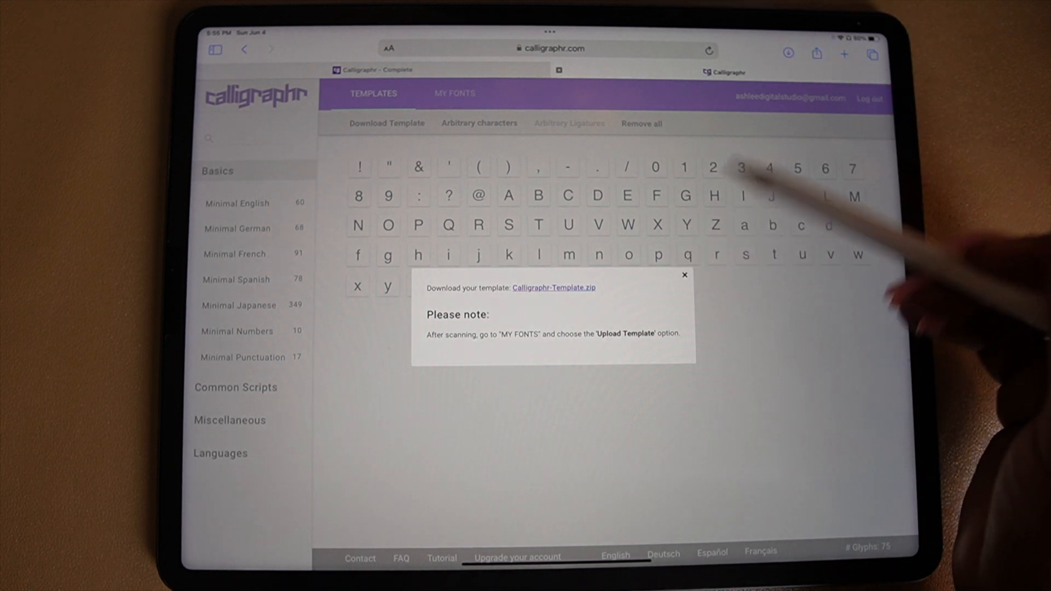
pyautogui.click(788, 53)
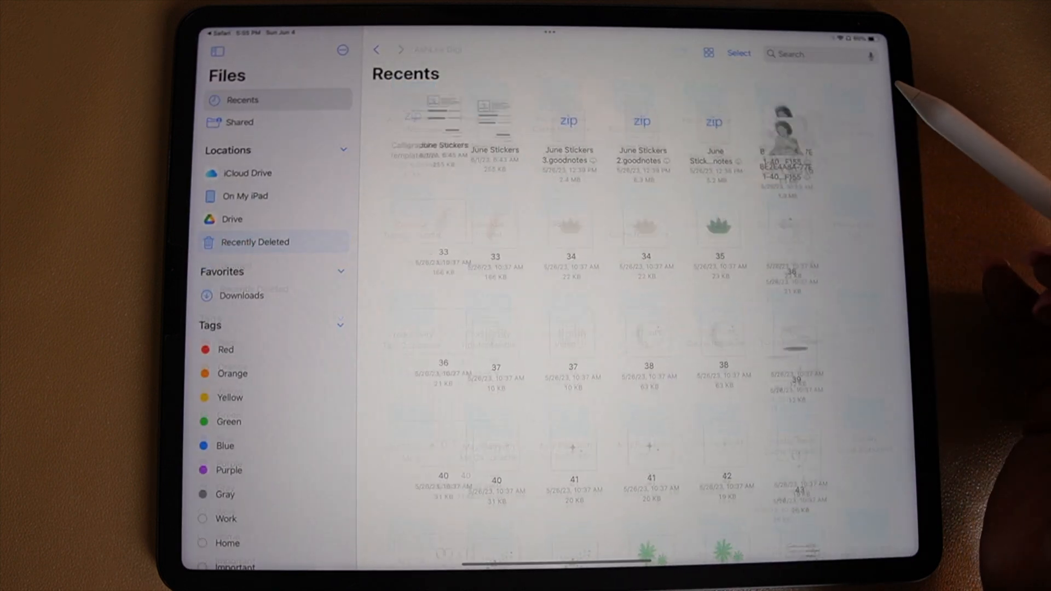
# Open Calligraphr-Template_1 from Files and share it to GoodNotes
pyautogui.click(241, 296)
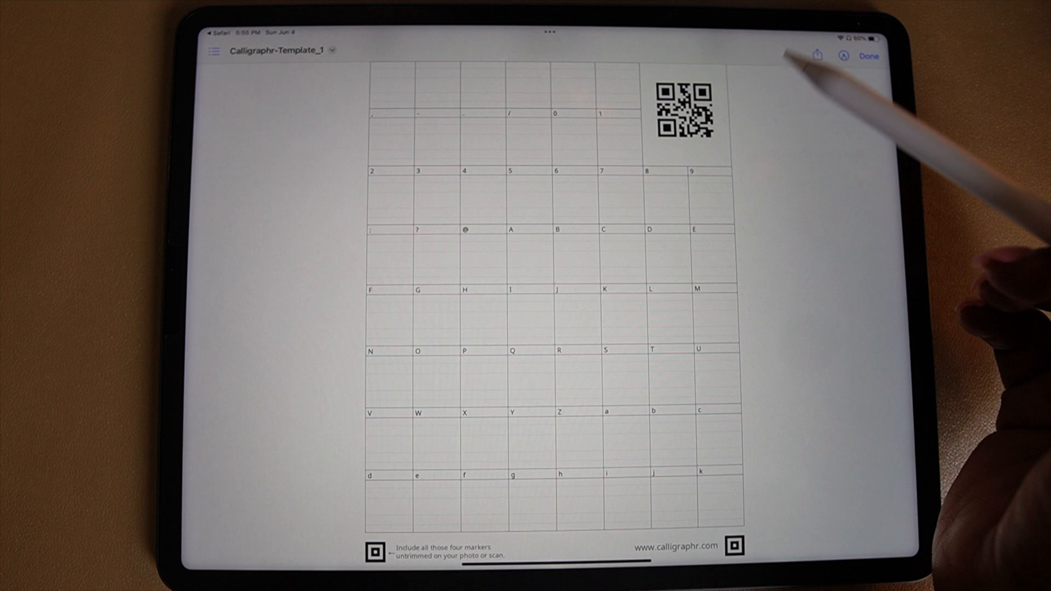
pyautogui.click(817, 56)
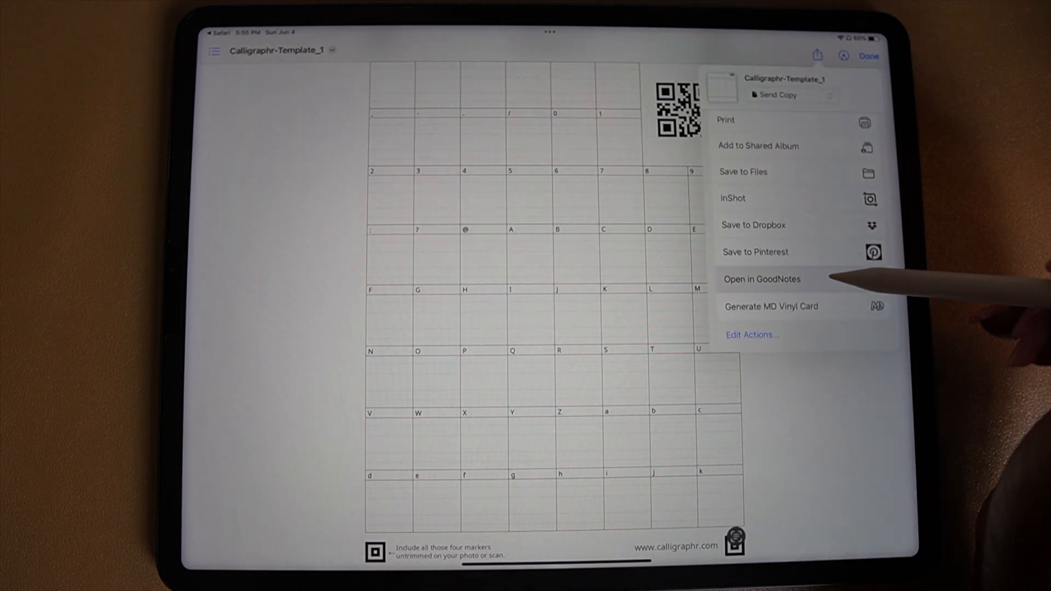
pyautogui.click(762, 278)
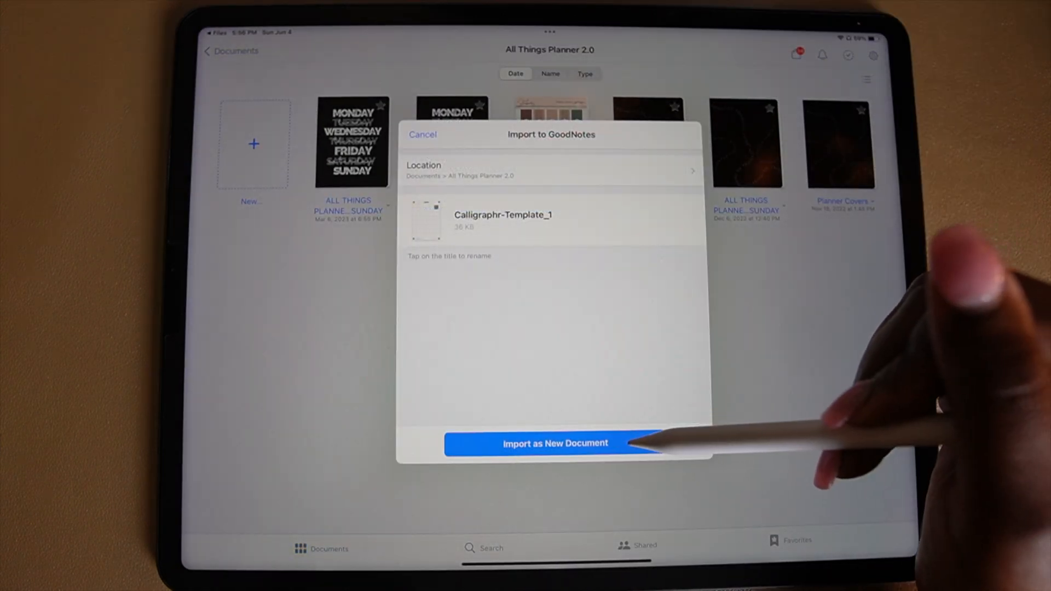
# Import the first page as a new document, then add Calligraphr-Template_2 to it
pyautogui.click(556, 443)
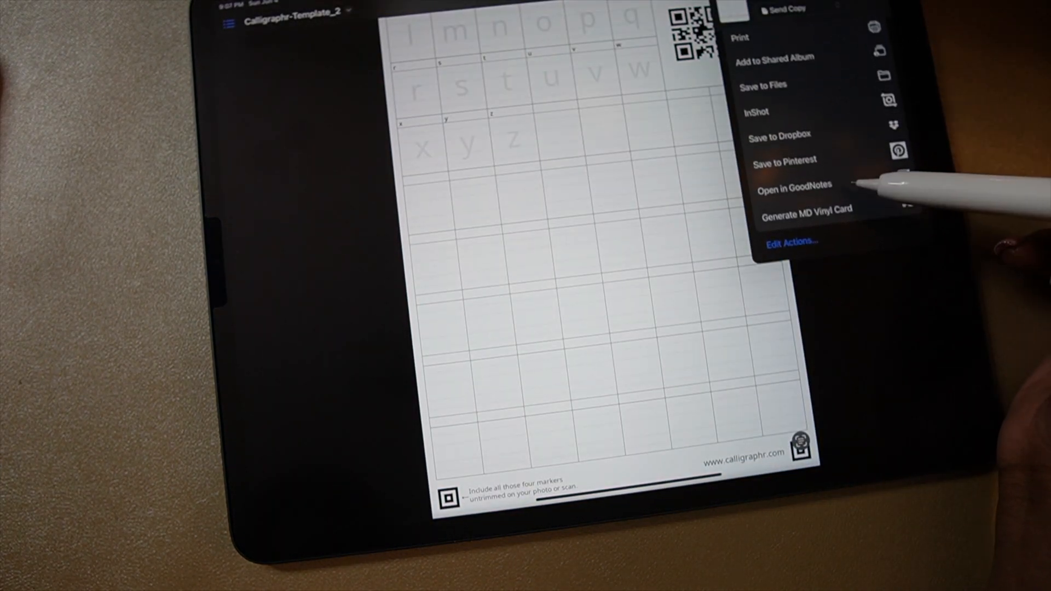
pyautogui.click(794, 185)
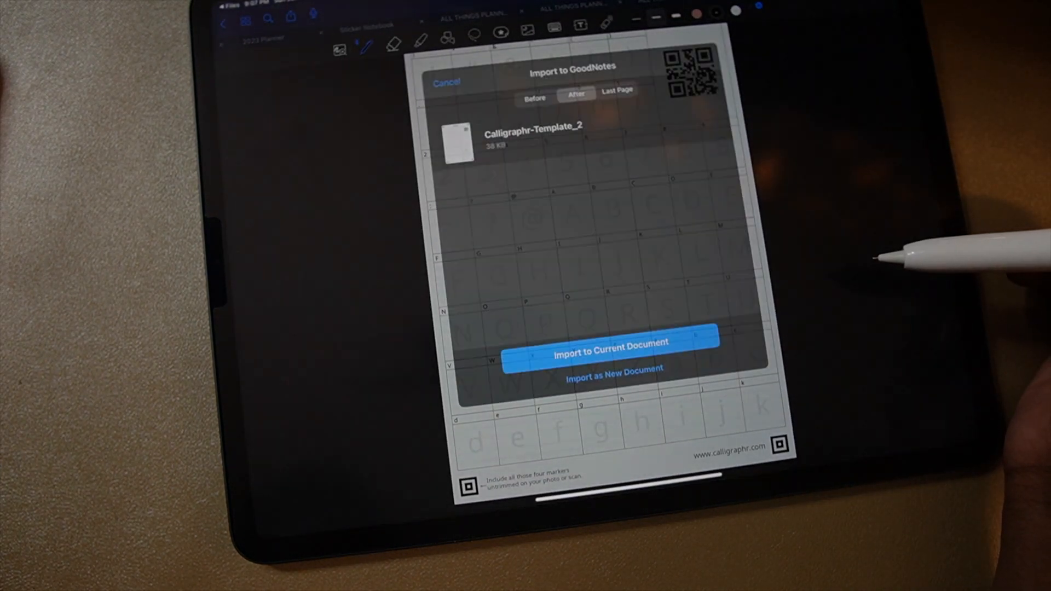
pyautogui.click(613, 353)
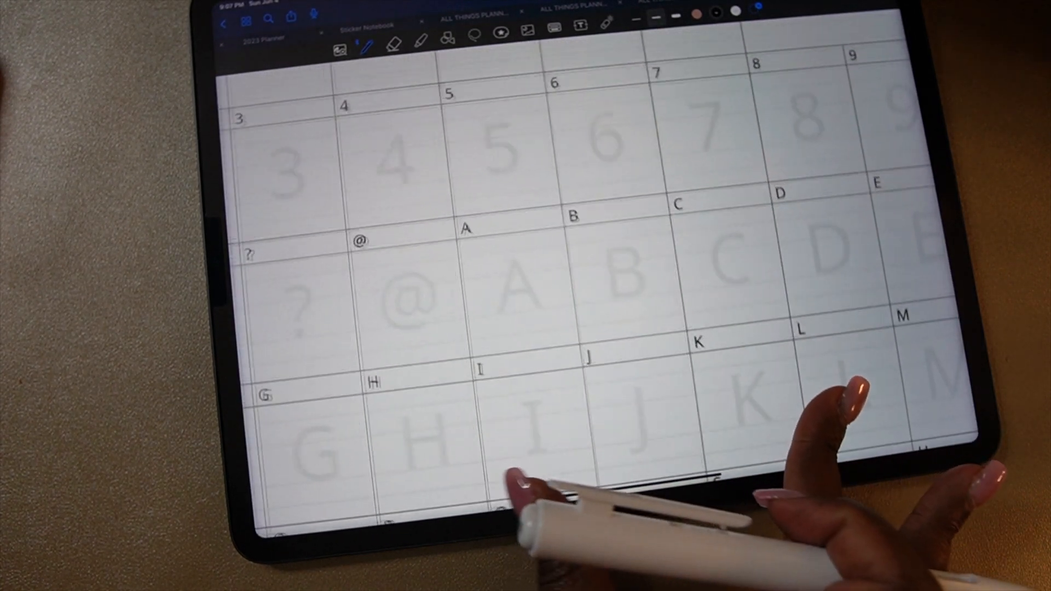
# Handwrite punctuation, numbers, capitals and lowercase letters over the grey guides, page by page
pyautogui.scroll(-3)
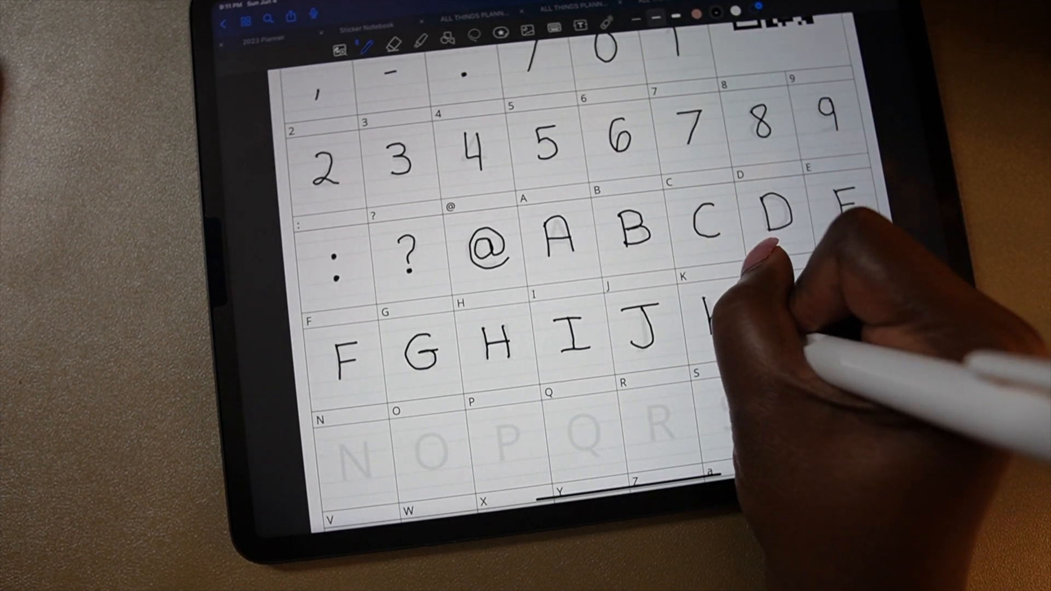
pyautogui.scroll(-3)
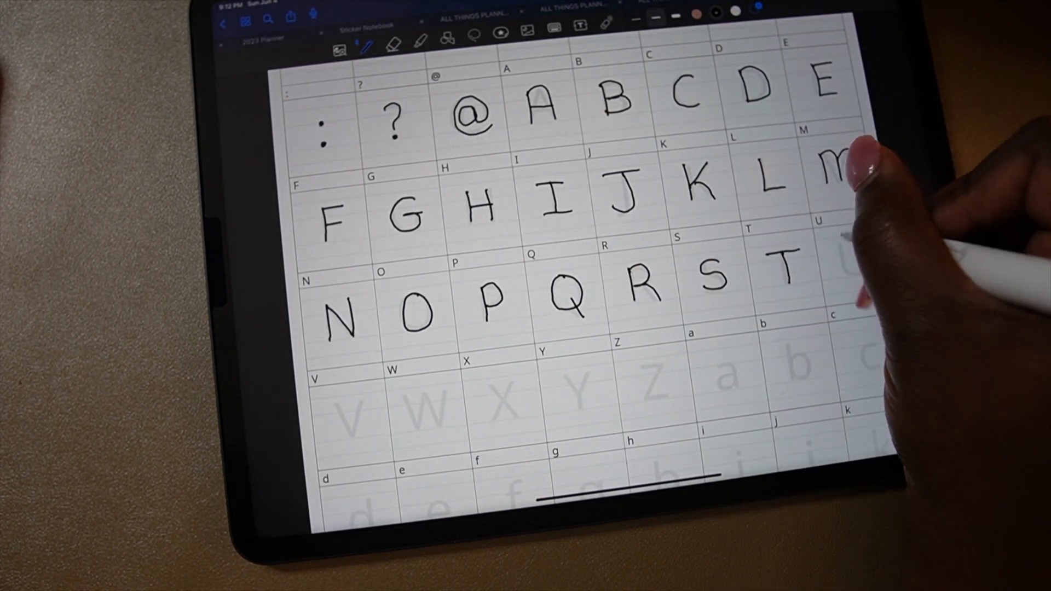
pyautogui.scroll(-3)
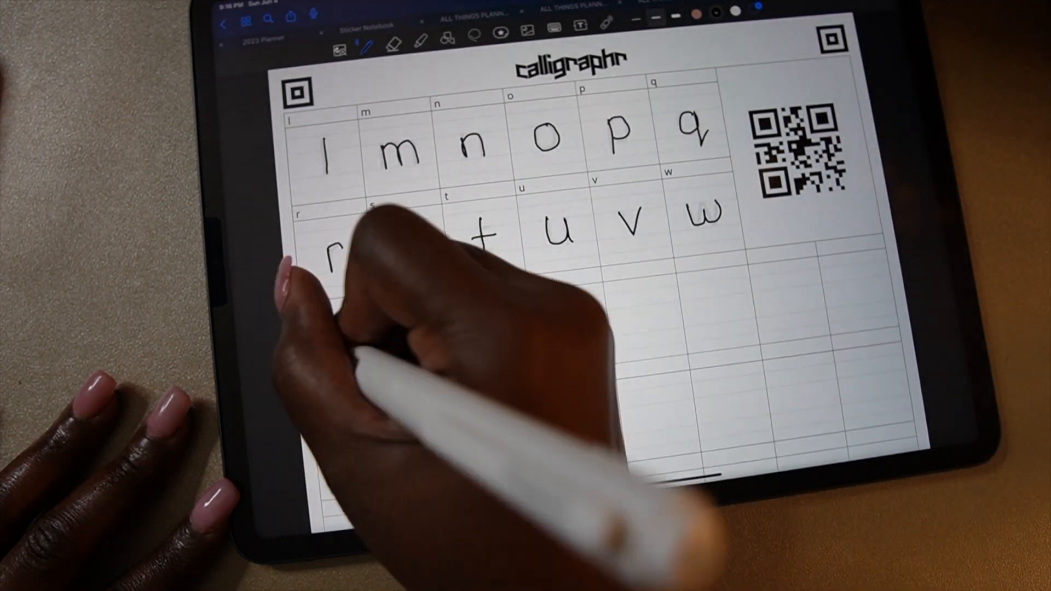
pyautogui.scroll(-3)
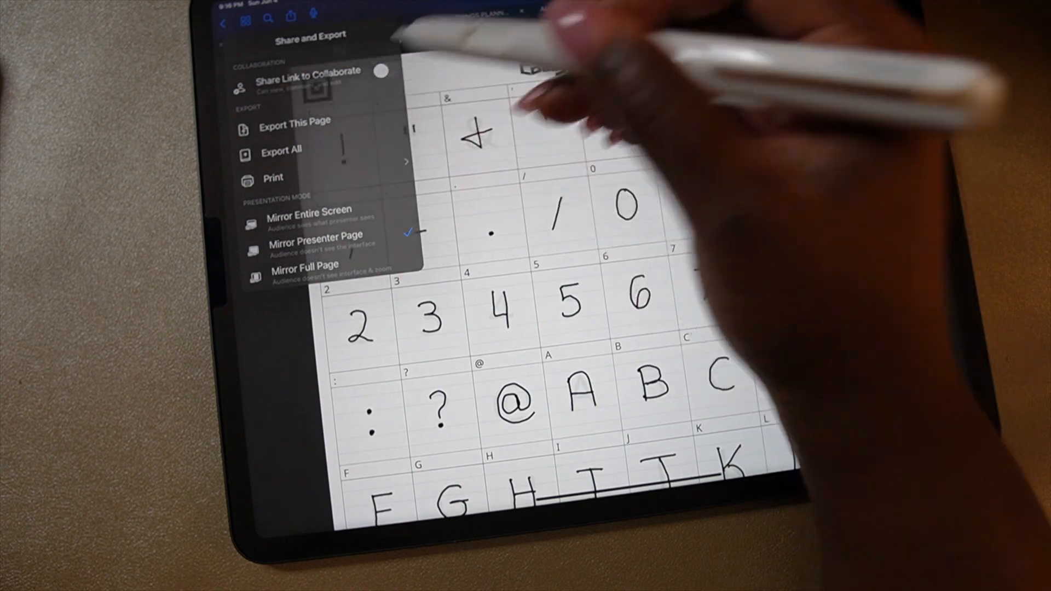
# Export the handwritten template pages from GoodNotes as images
pyautogui.click(292, 125)
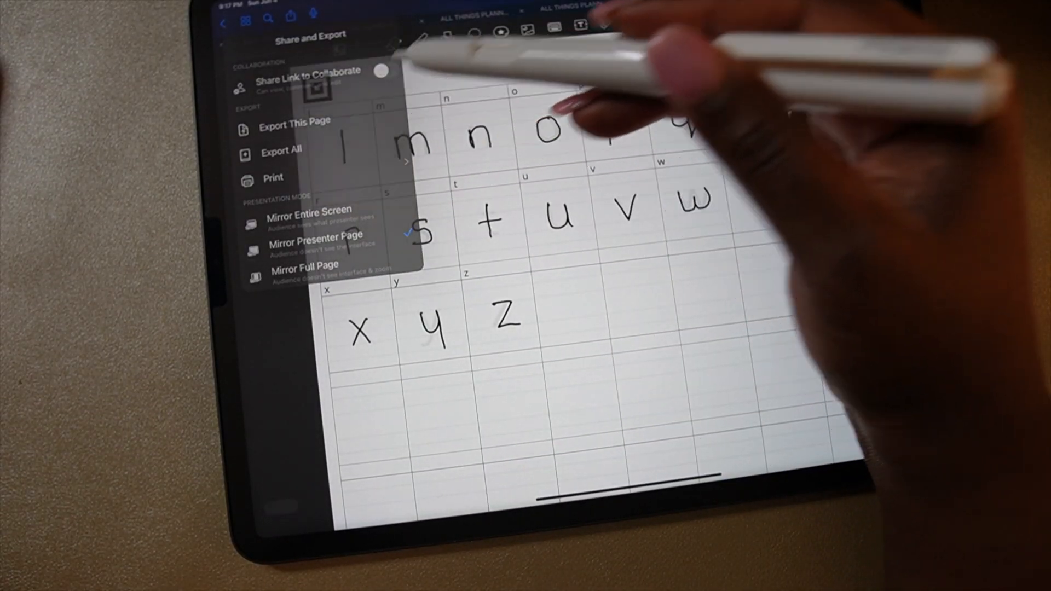
pyautogui.click(293, 123)
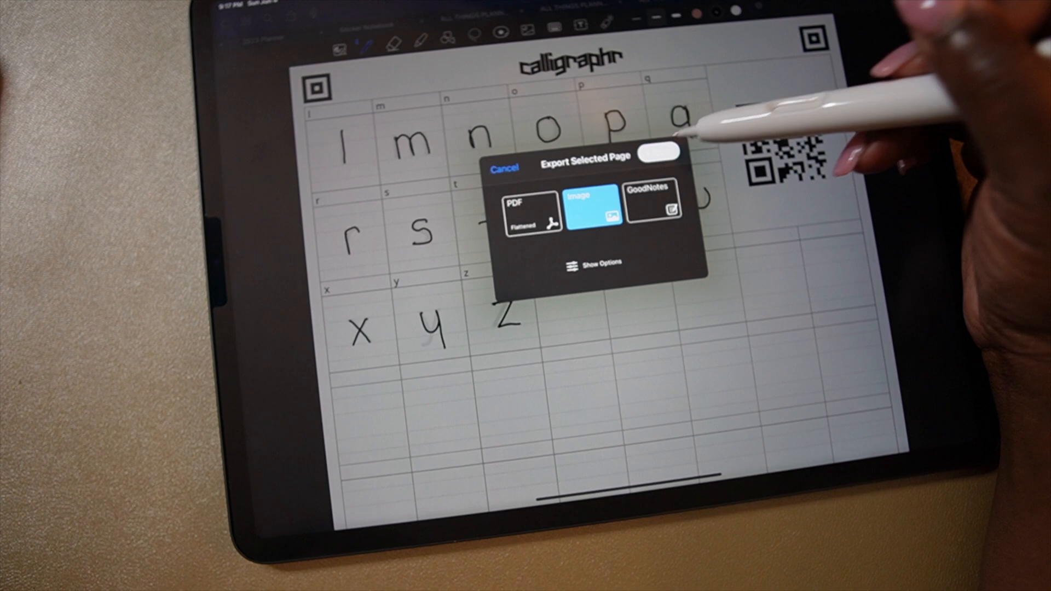
pyautogui.click(503, 168)
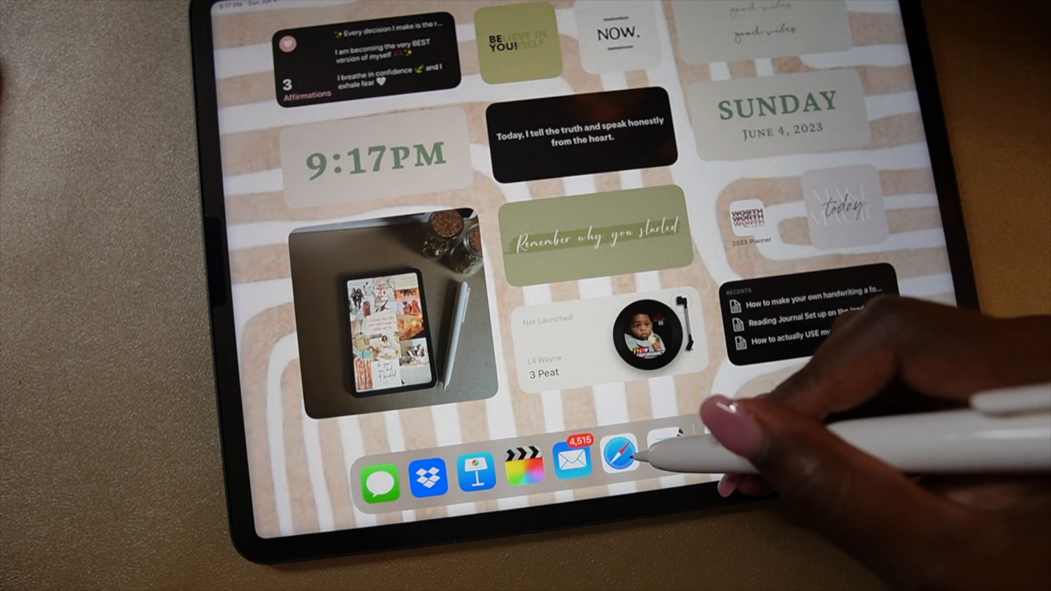
# Upload both handwritten template images via MY FONTS > Upload Template in Safari
pyautogui.click(619, 463)
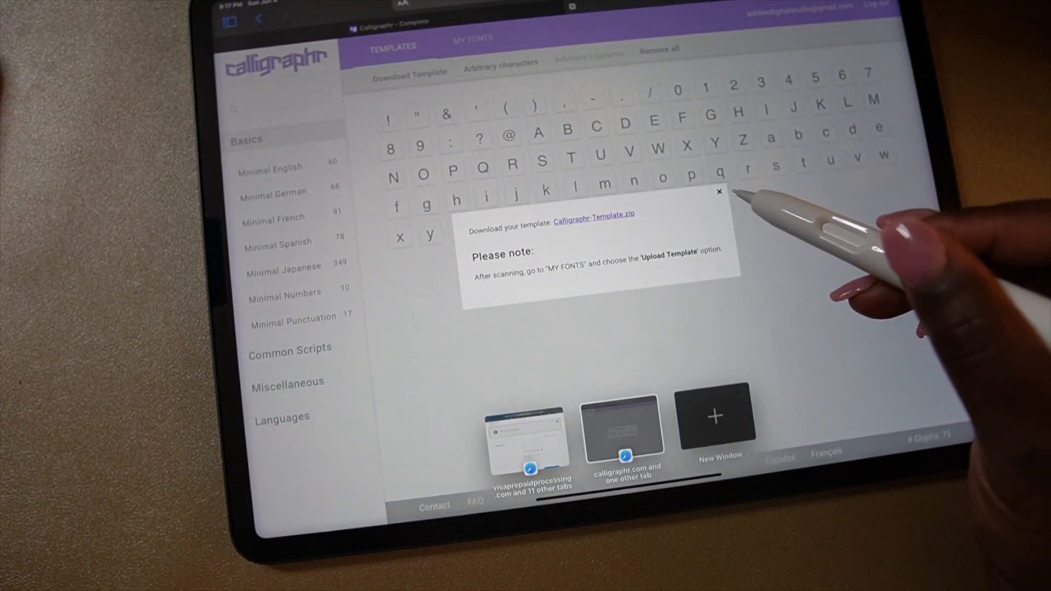
pyautogui.click(720, 192)
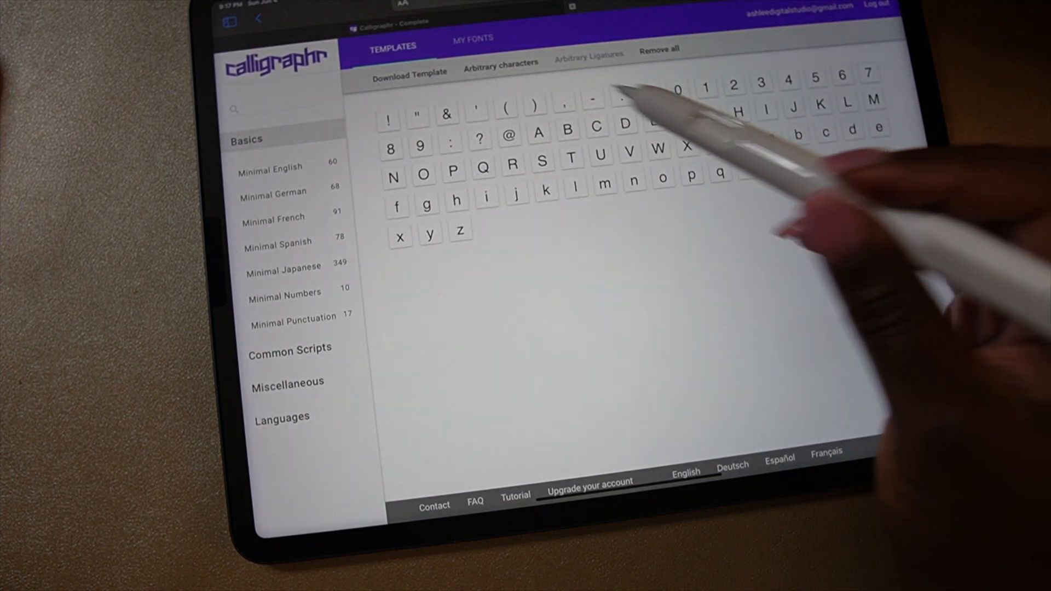
pyautogui.click(472, 39)
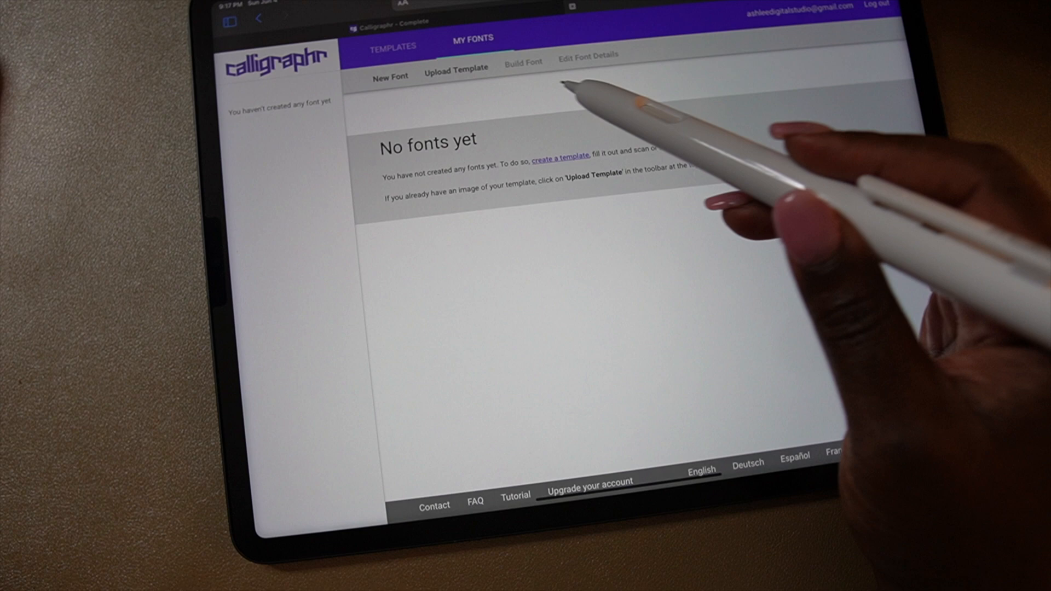
pyautogui.click(455, 73)
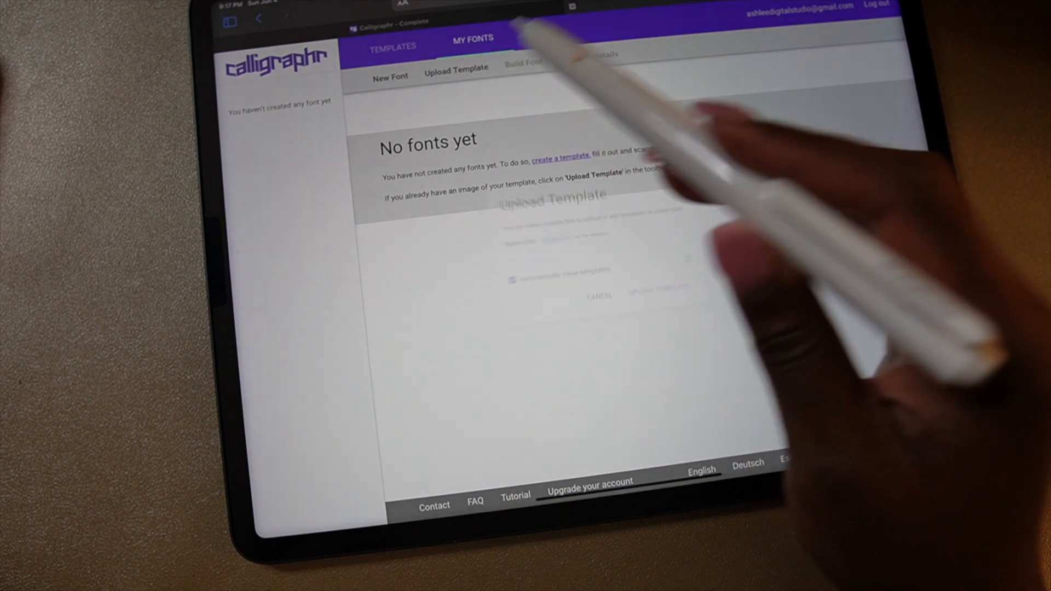
pyautogui.click(543, 237)
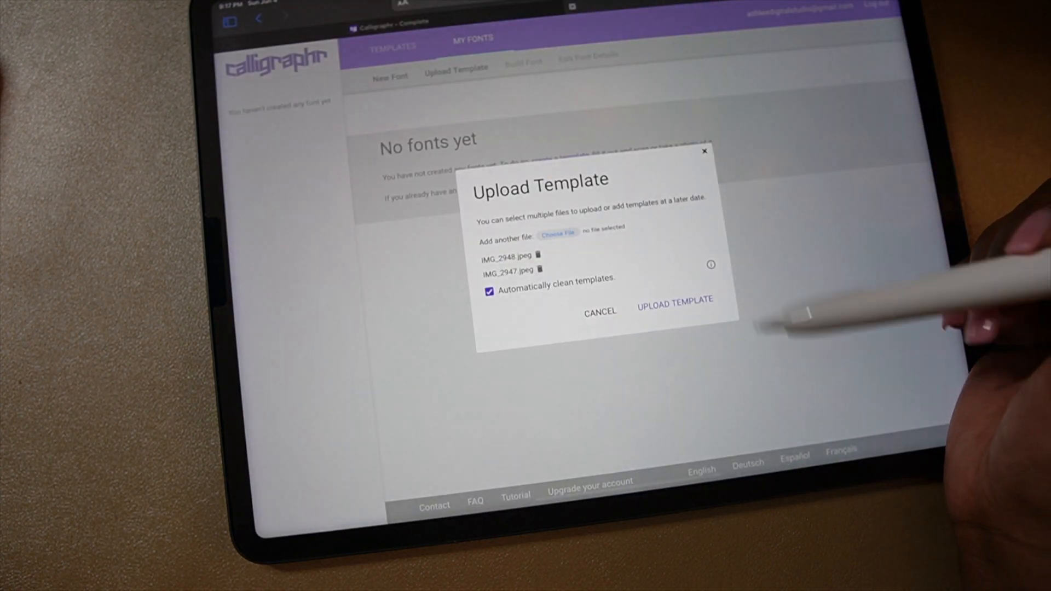
pyautogui.click(674, 305)
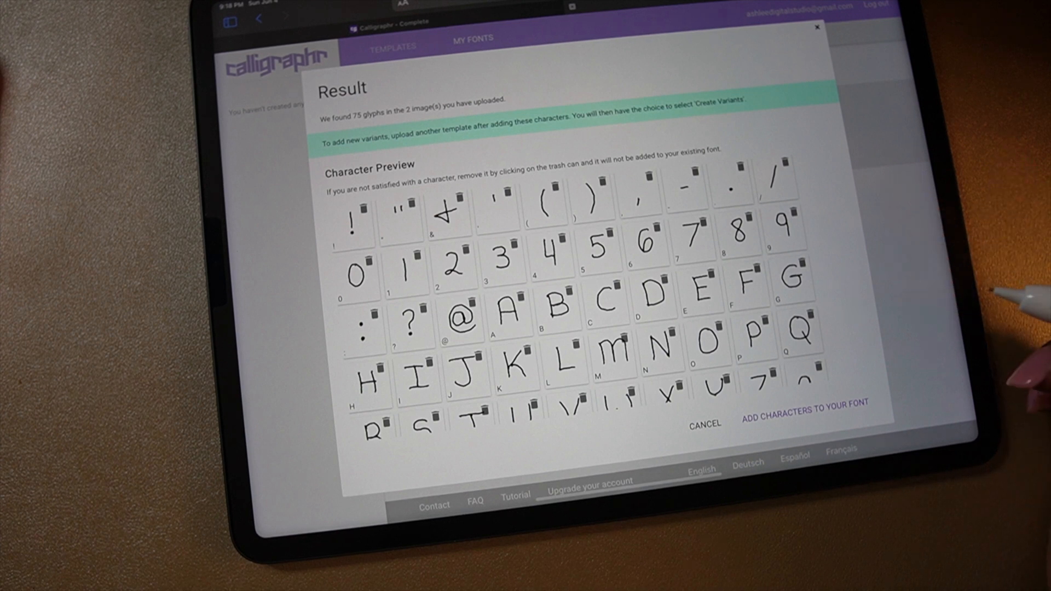
# Add the 75 glyphs to the font, build it as AshLee, and resize the preview
pyautogui.scroll(-3)
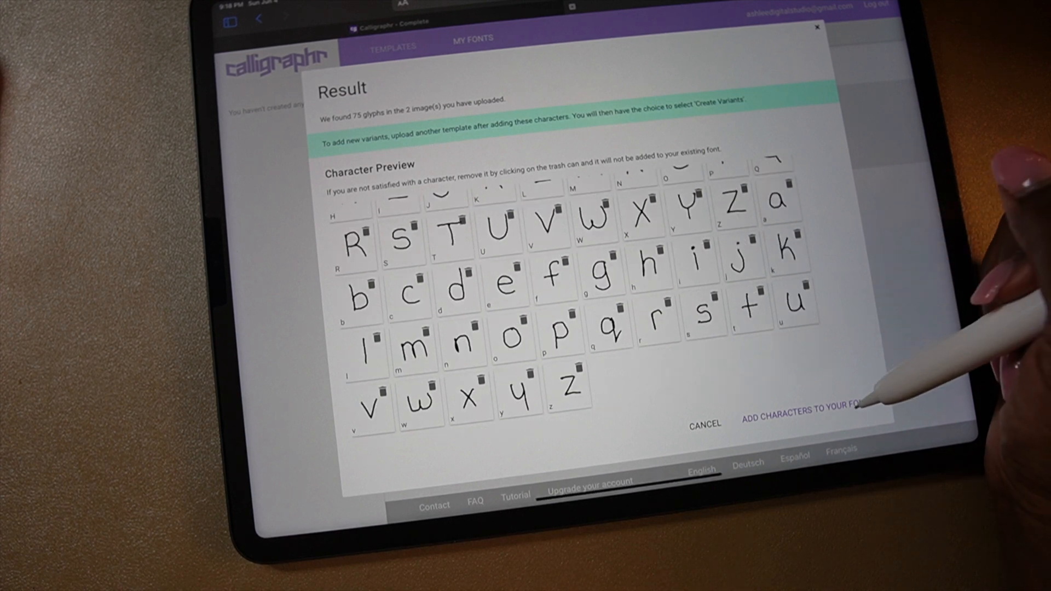
pyautogui.click(798, 413)
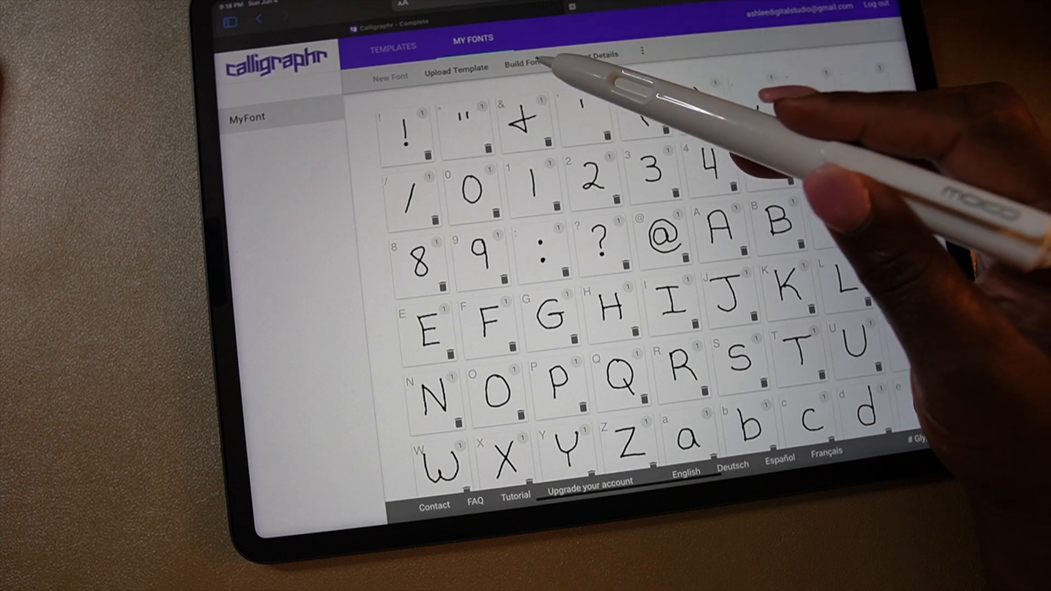
pyautogui.click(529, 71)
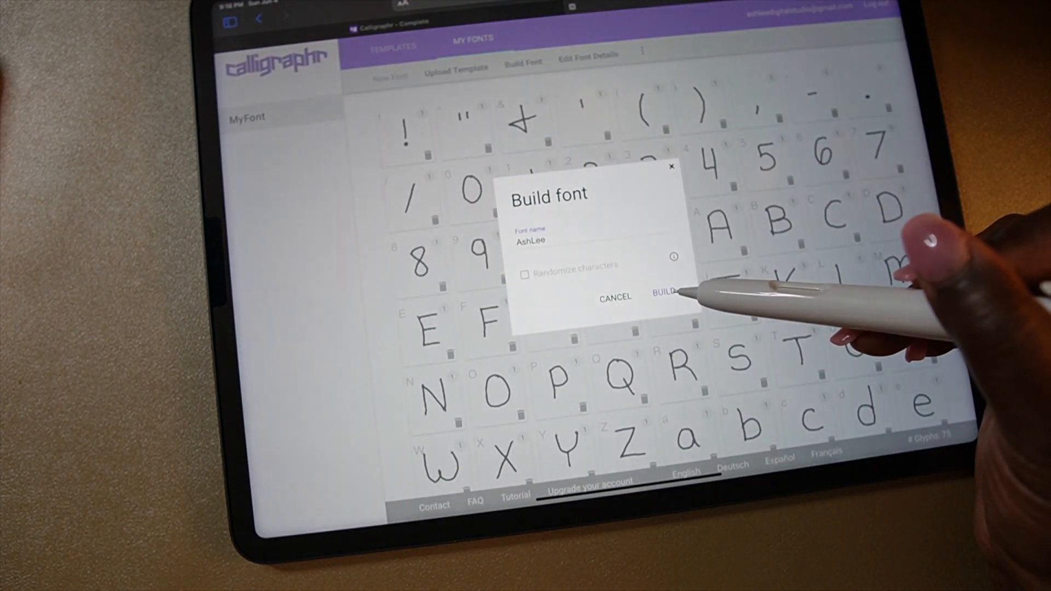
pyautogui.click(660, 293)
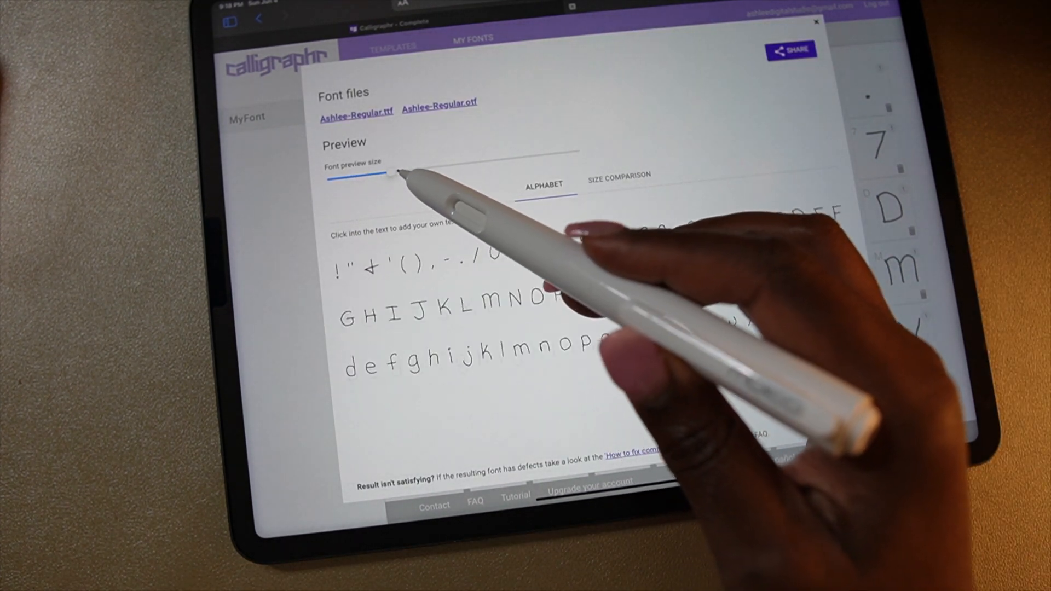
pyautogui.moveTo(392, 171); pyautogui.dragTo(409, 171)
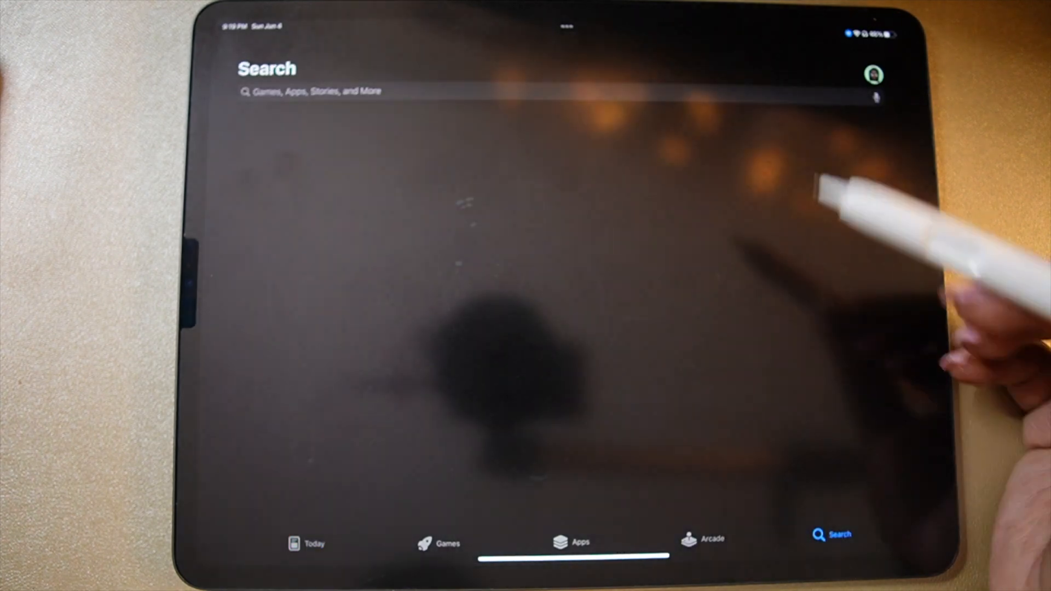
# Search the App Store for 'ifont' and open the iFont app
pyautogui.write('ifo')
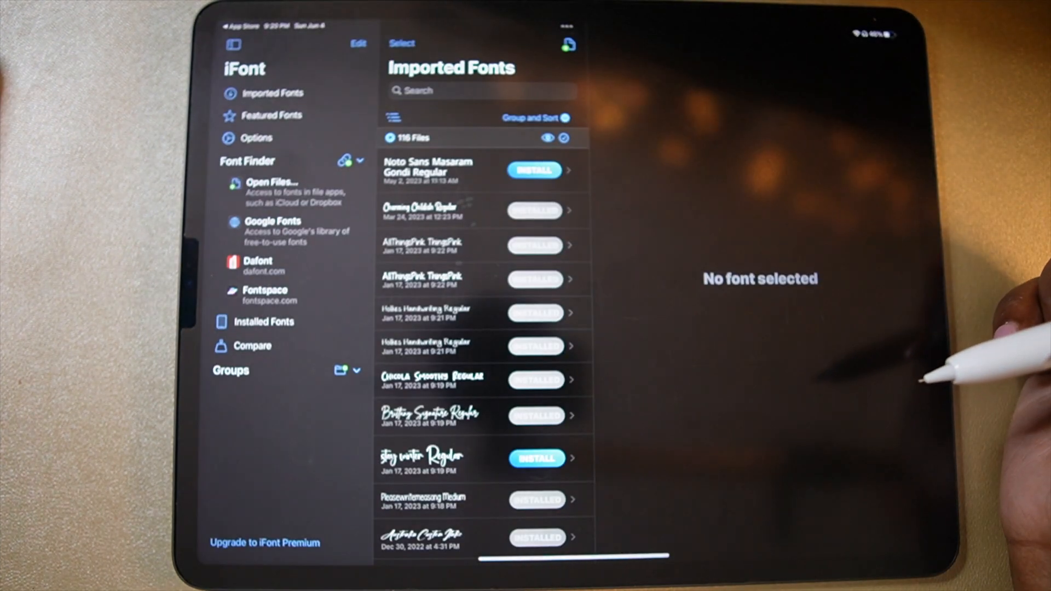
# Import Ashlee-Regular.otf and Ashlee-Regular.ttf from Recents into iFont
pyautogui.click(269, 93)
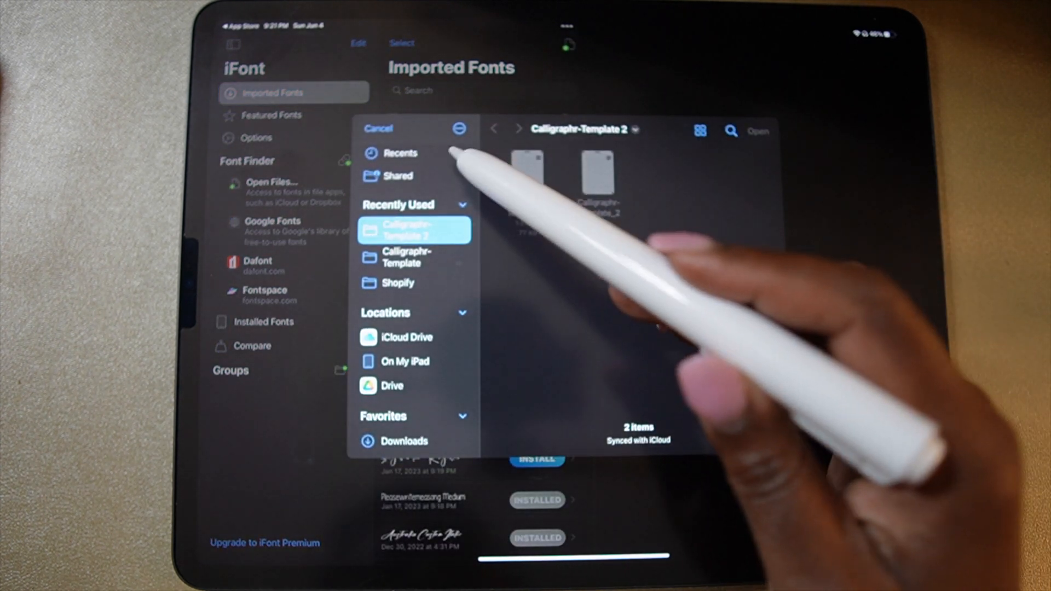
pyautogui.click(401, 152)
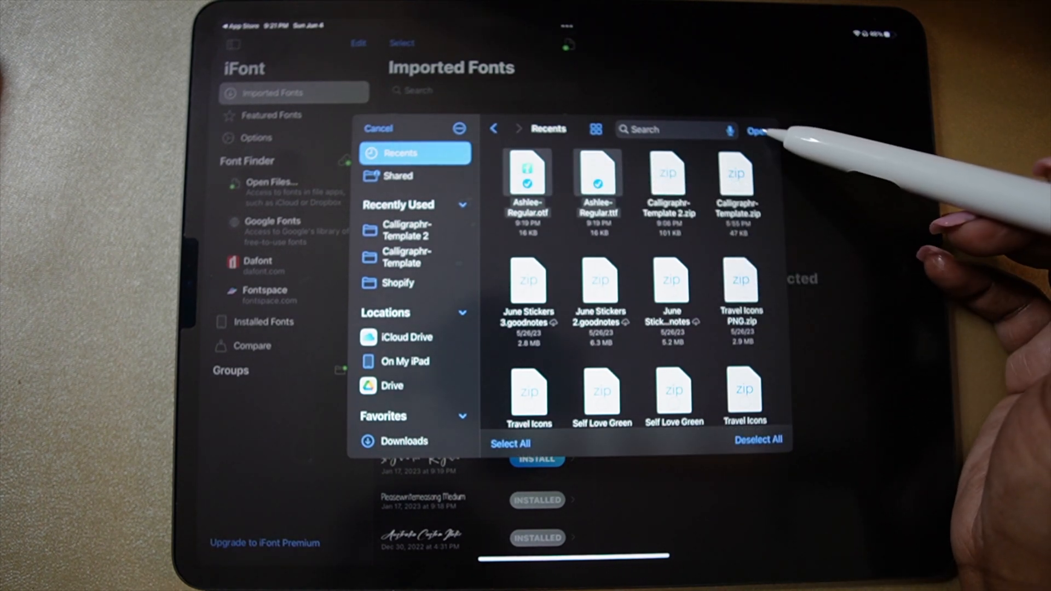
pyautogui.click(762, 129)
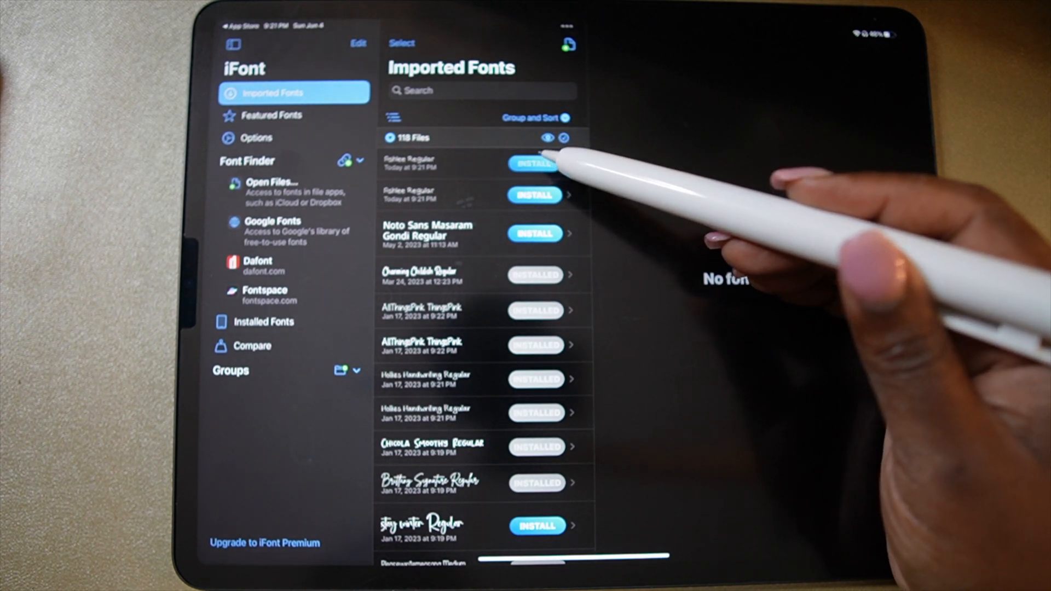
# Install the AshLee font from iFont, allowing its profile download, then continue to Settings
pyautogui.click(532, 164)
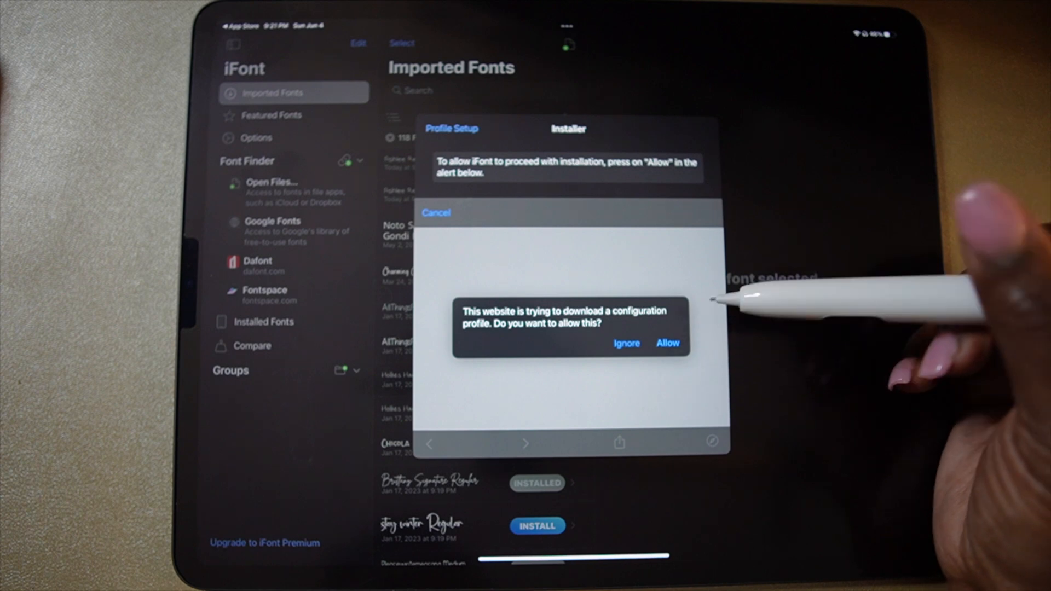
pyautogui.click(667, 343)
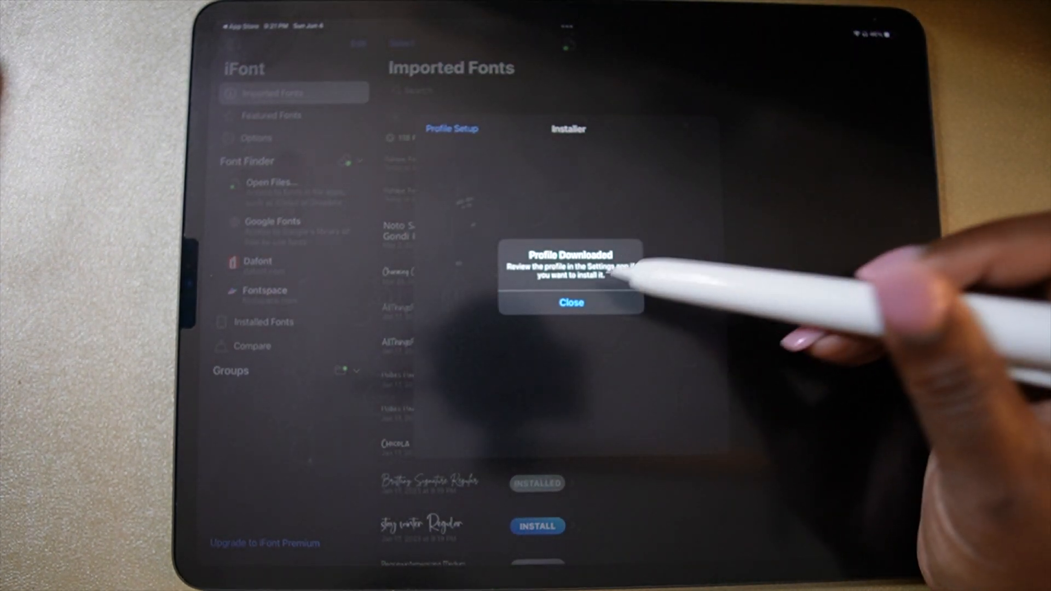
pyautogui.click(570, 303)
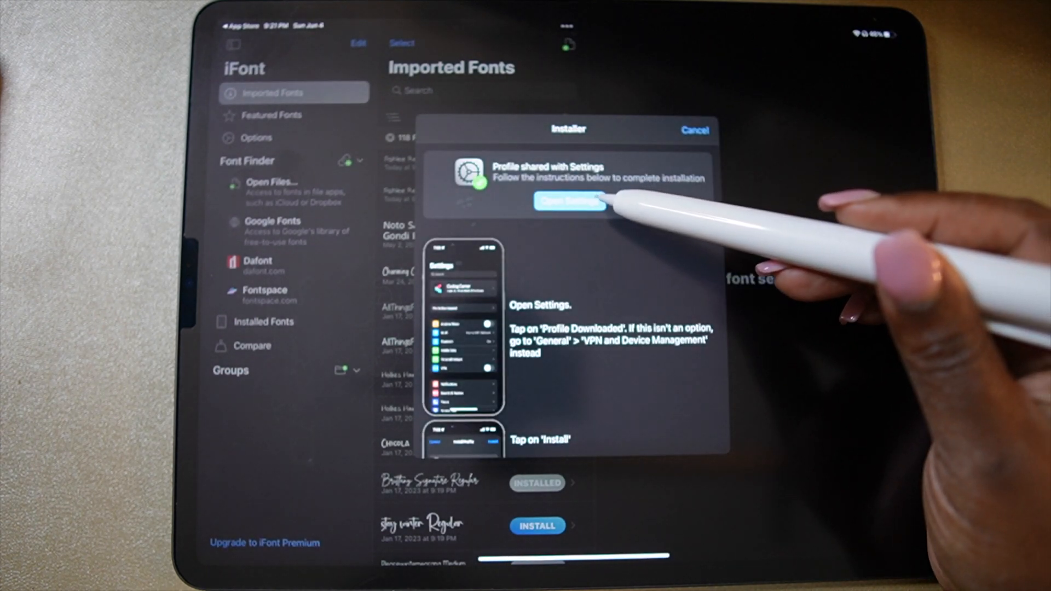
pyautogui.click(570, 202)
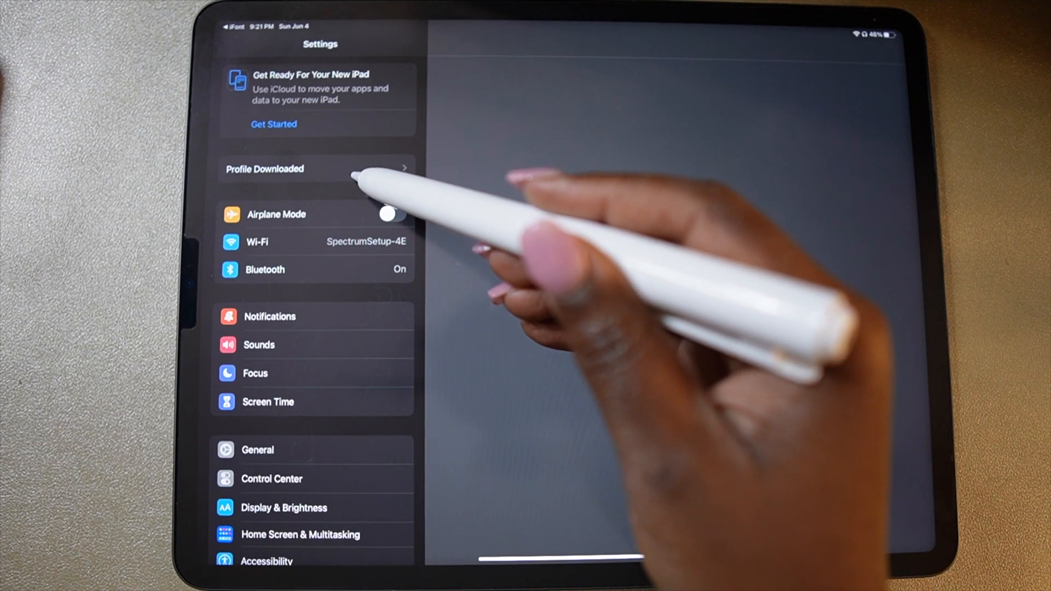
# Install the unsigned AshLee Regular profile in Settings, accepting the unsigned-profile warning
pyautogui.click(263, 168)
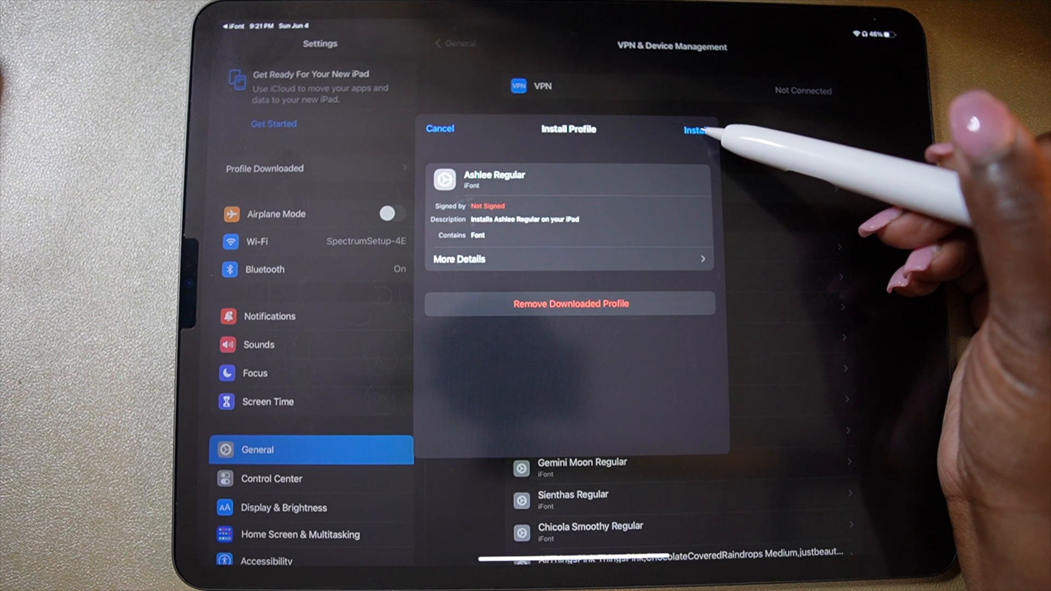
pyautogui.click(697, 129)
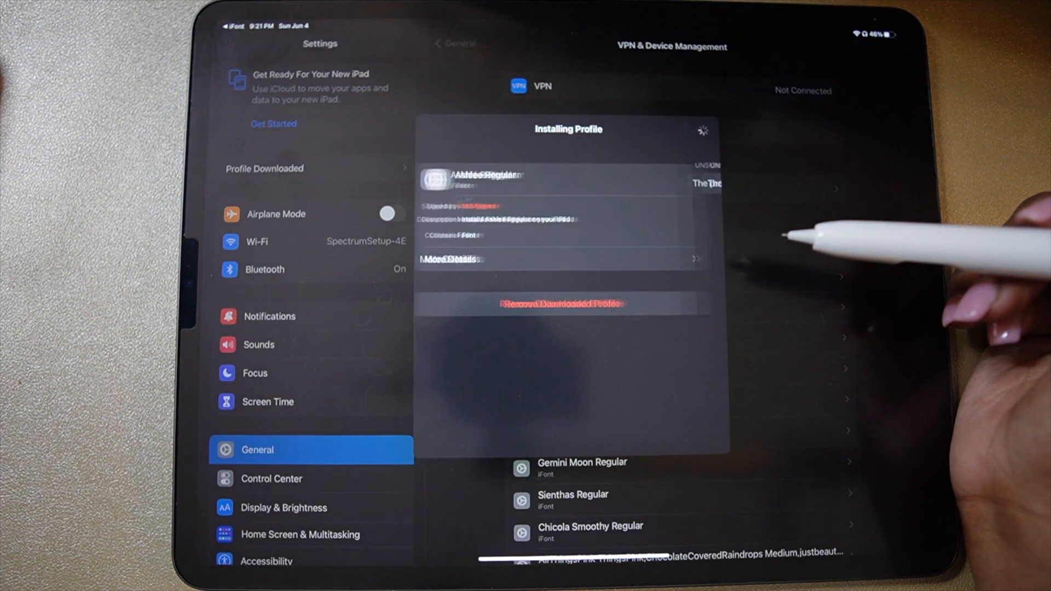
pyautogui.click(699, 128)
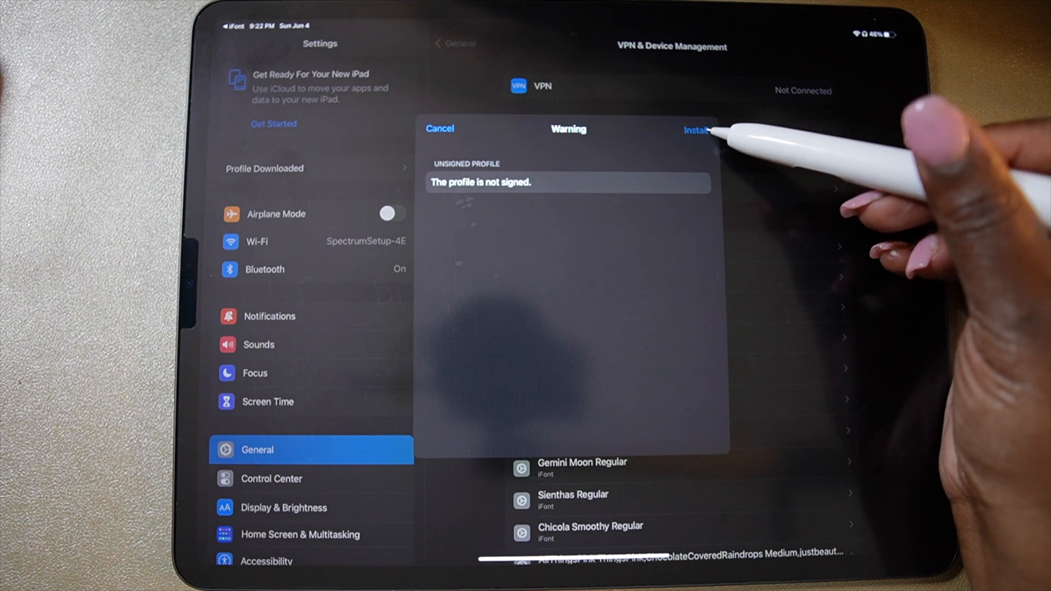
pyautogui.click(697, 130)
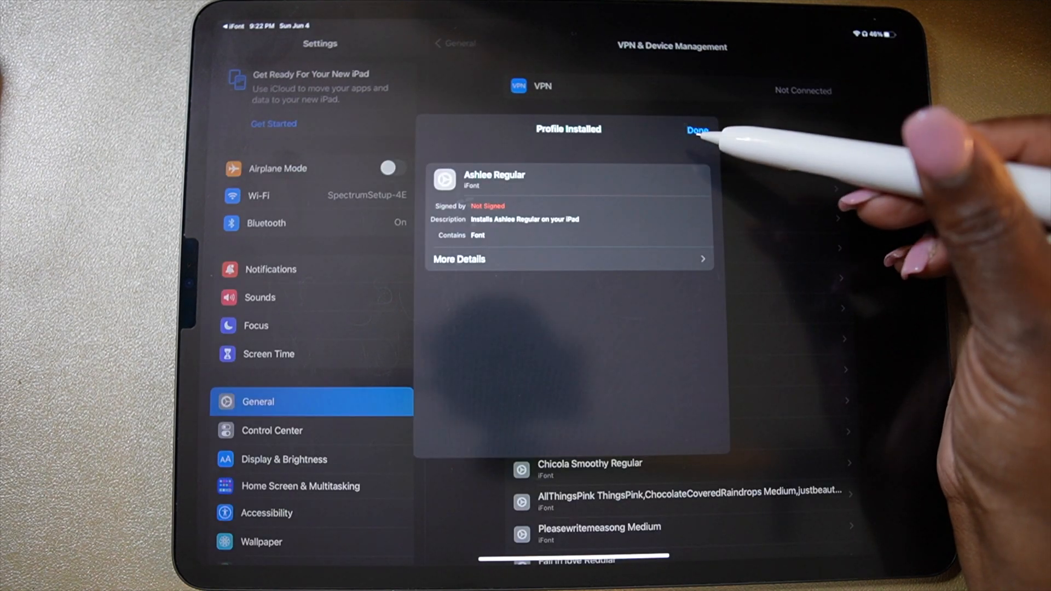
pyautogui.click(698, 129)
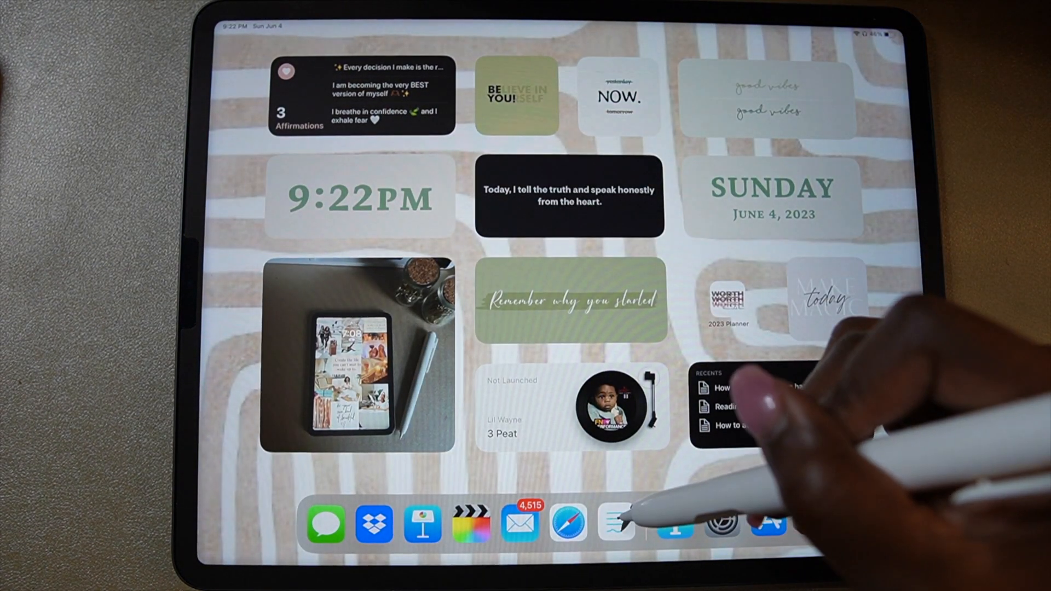
# Add a blank page after the current one in the GoodNotes notebook
pyautogui.click(615, 523)
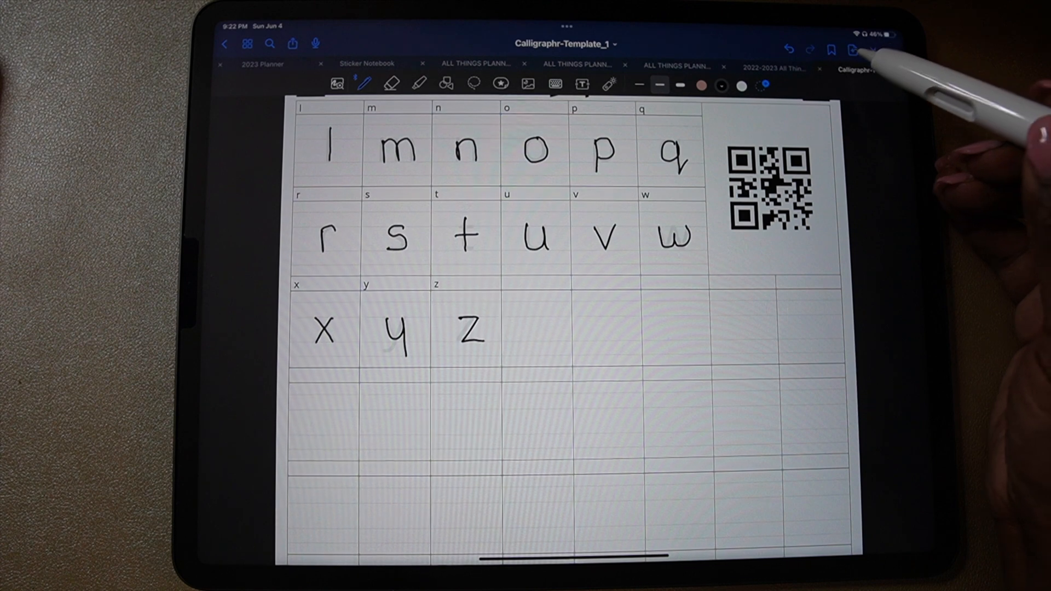
pyautogui.click(854, 51)
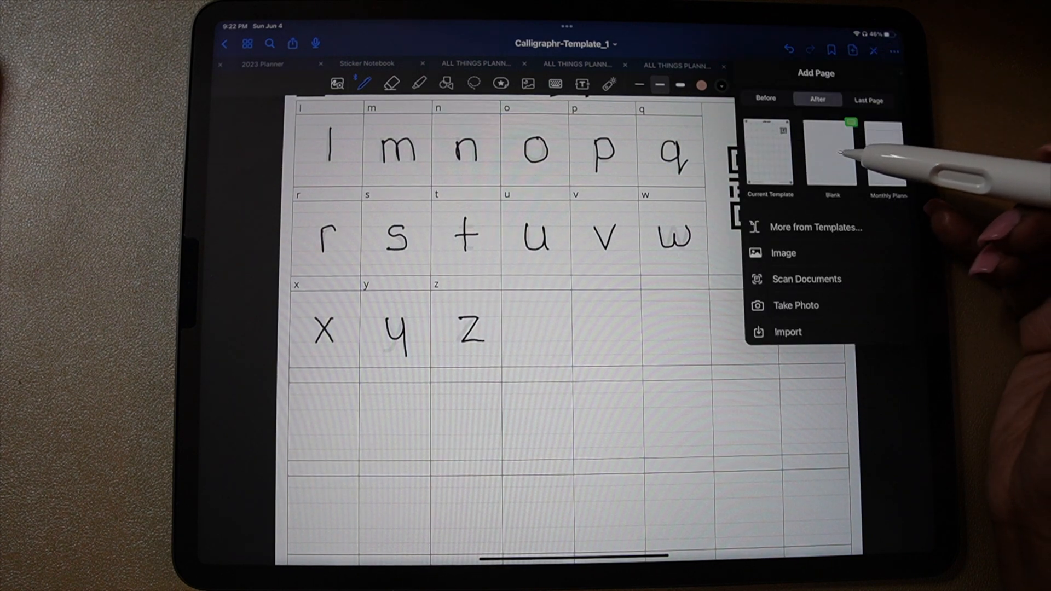
pyautogui.click(831, 155)
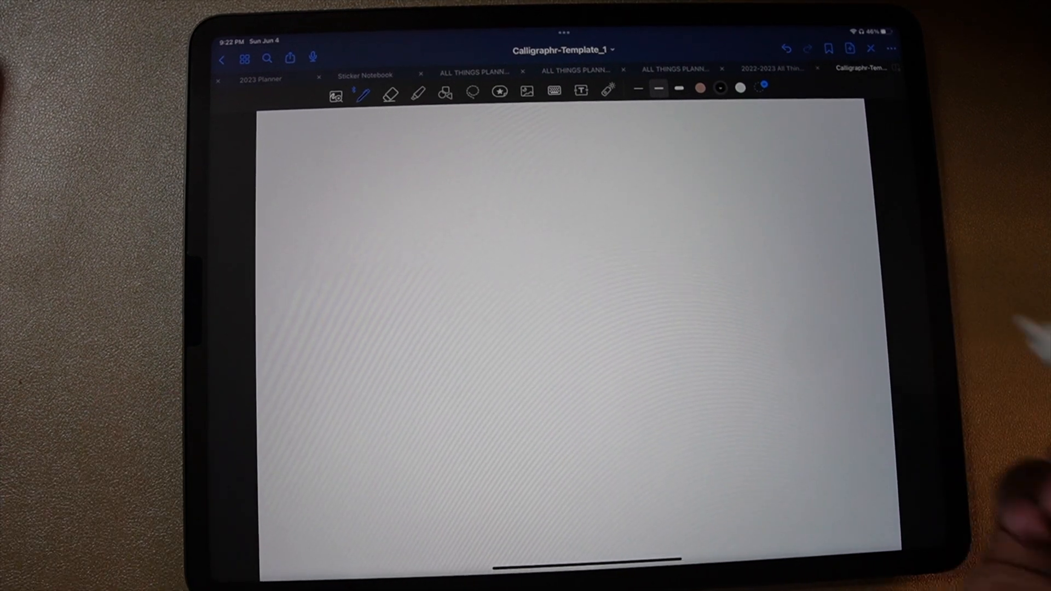
# Set the text tool's font to Ashlee-Regular by searching 'As'
pyautogui.click(580, 92)
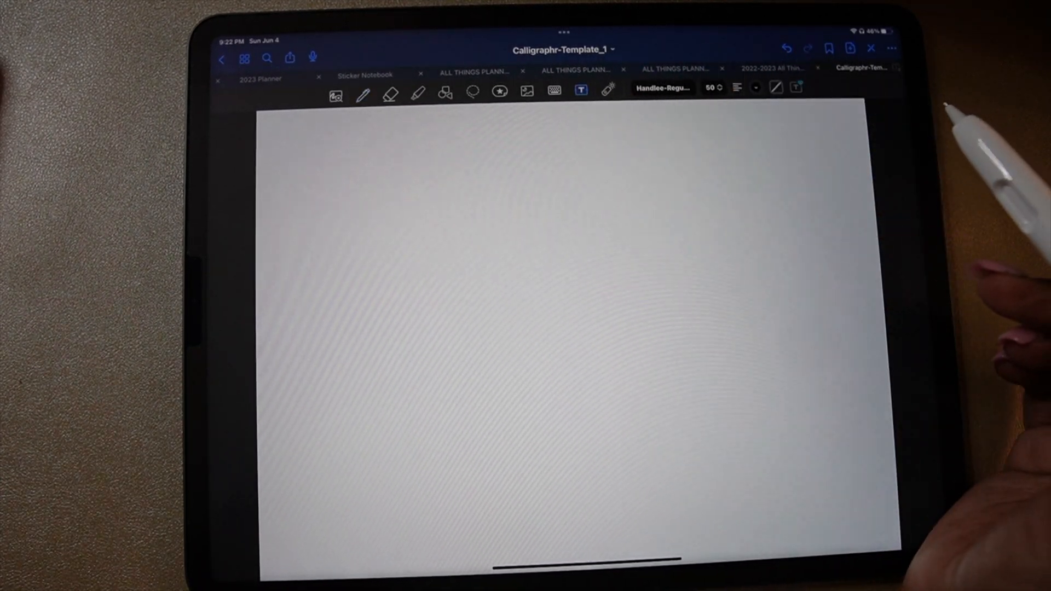
pyautogui.click(662, 87)
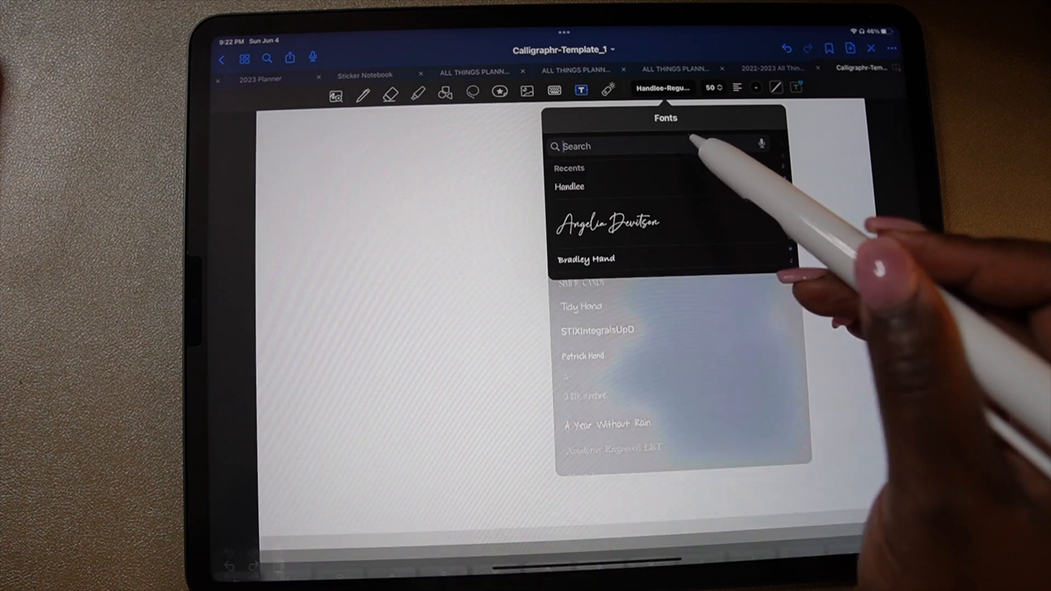
pyautogui.write('As')
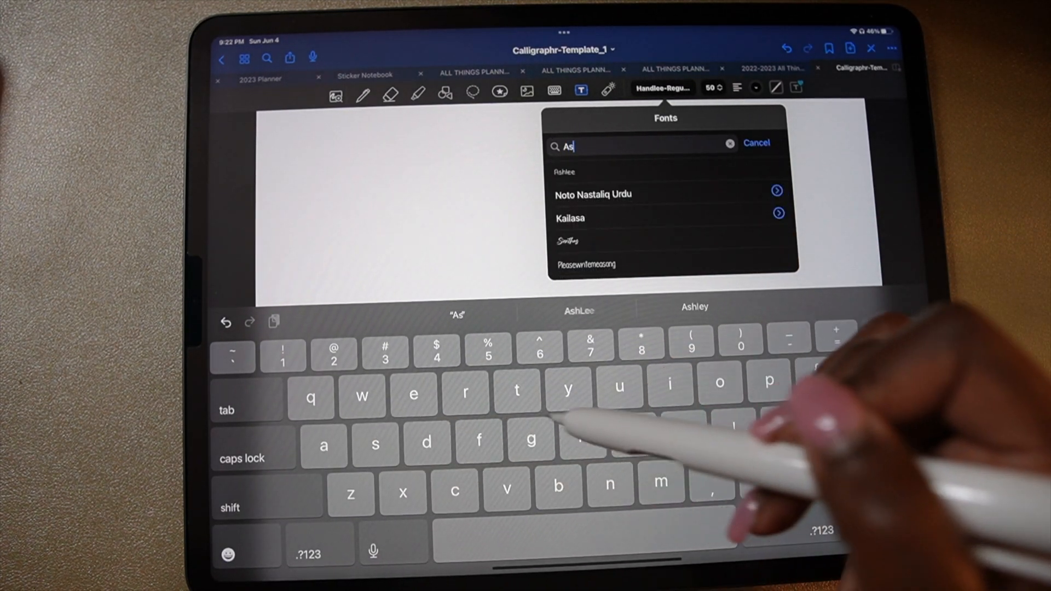
pyautogui.click(564, 171)
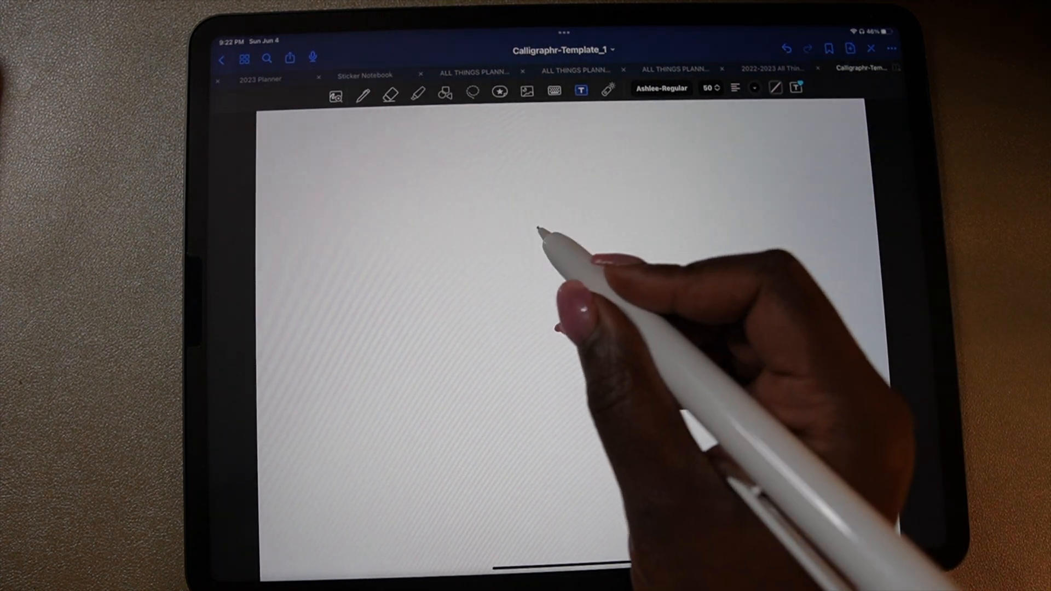
# Type 'Hello!' on the blank page in the Ashlee font
pyautogui.write('Hello')
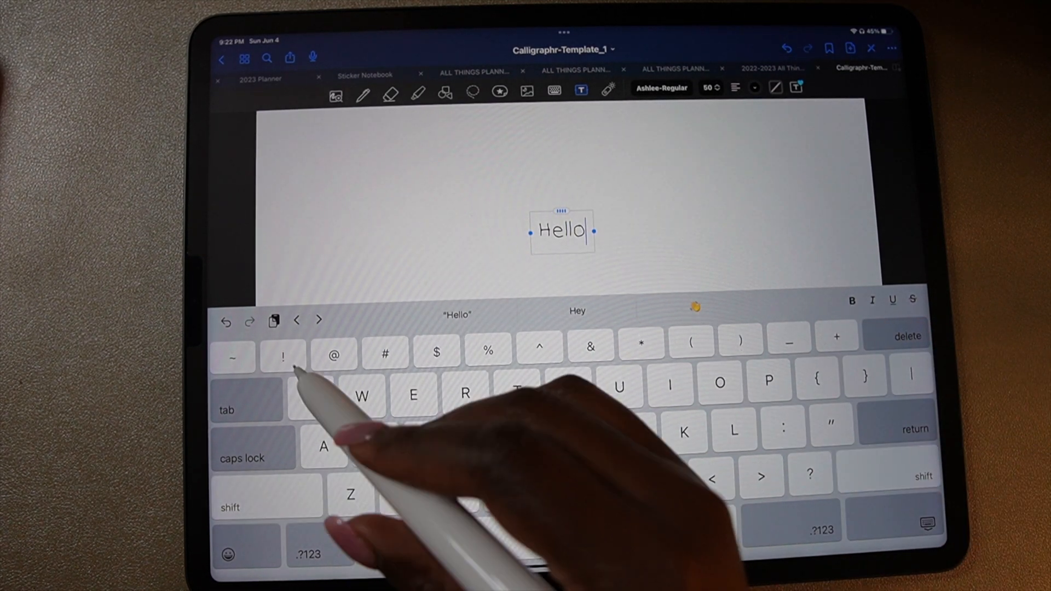
pyautogui.write('!')
pyautogui.write('A')
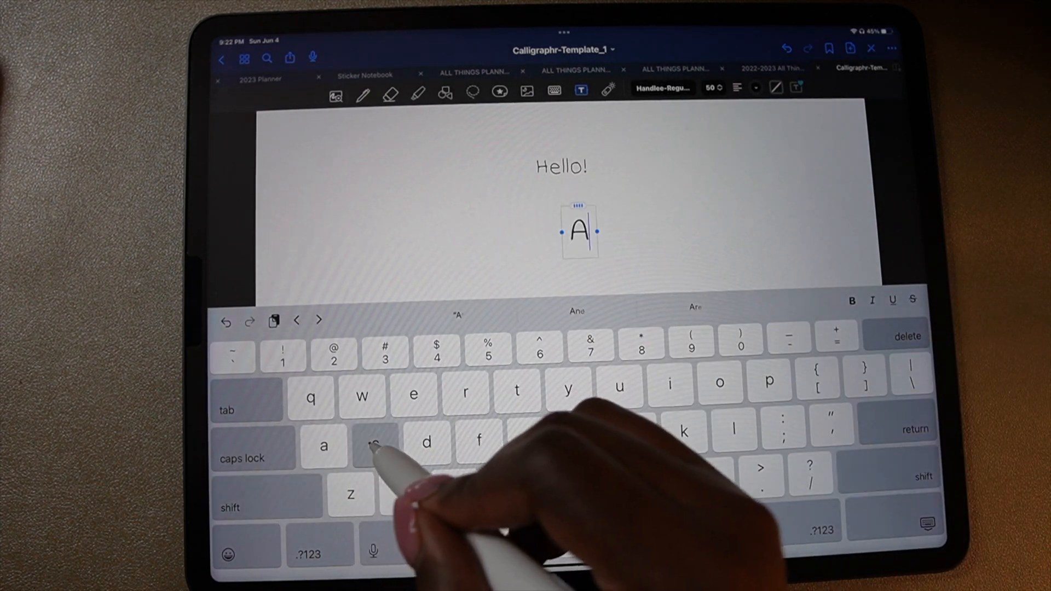
pyautogui.write('s')
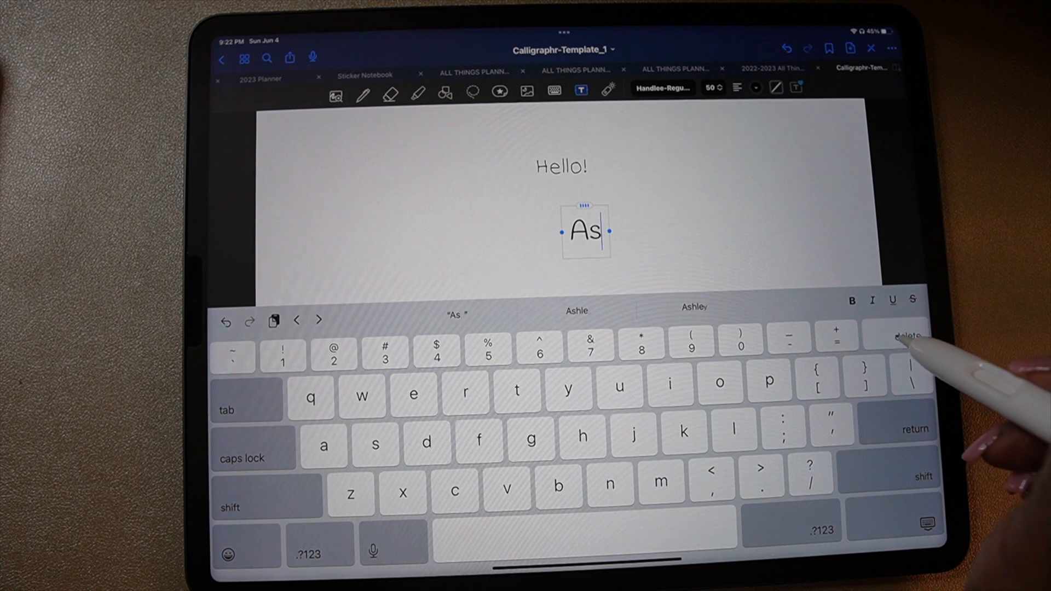
# Set the new text box to Ashlee Regular at 70 pt
pyautogui.click(662, 88)
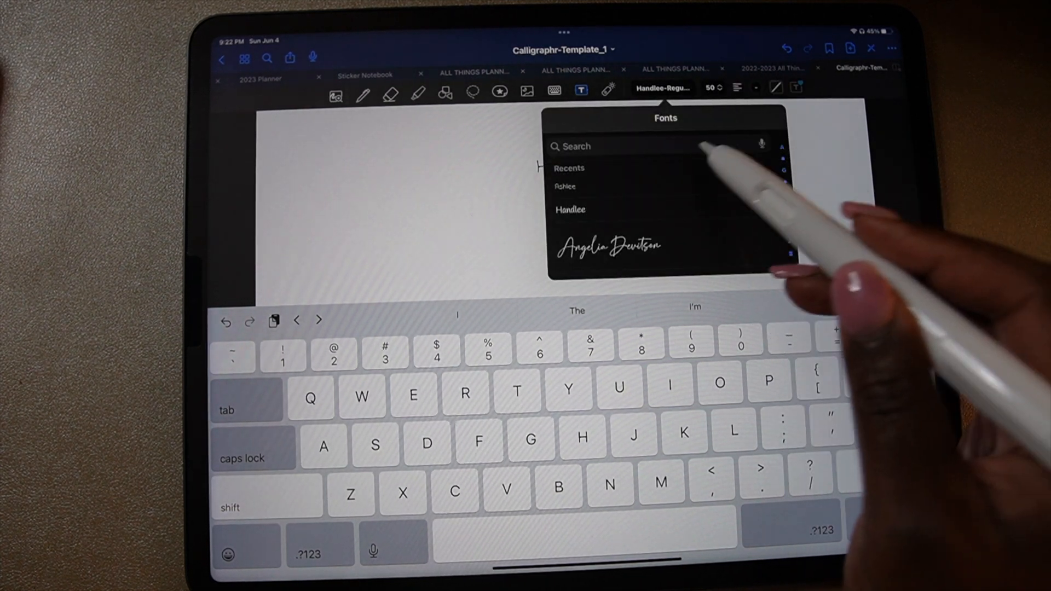
pyautogui.click(566, 187)
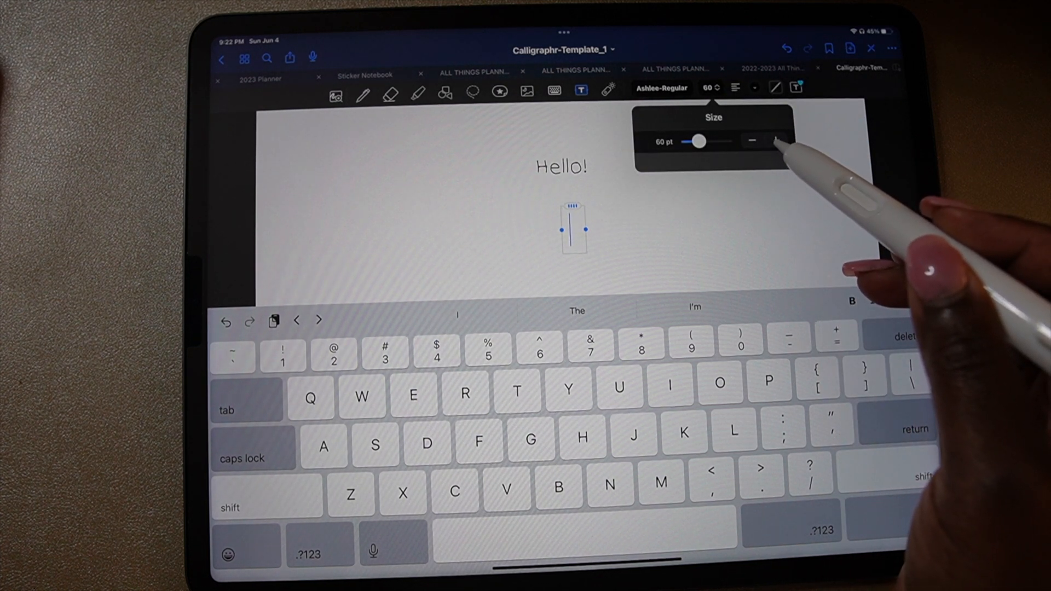
pyautogui.click(776, 141)
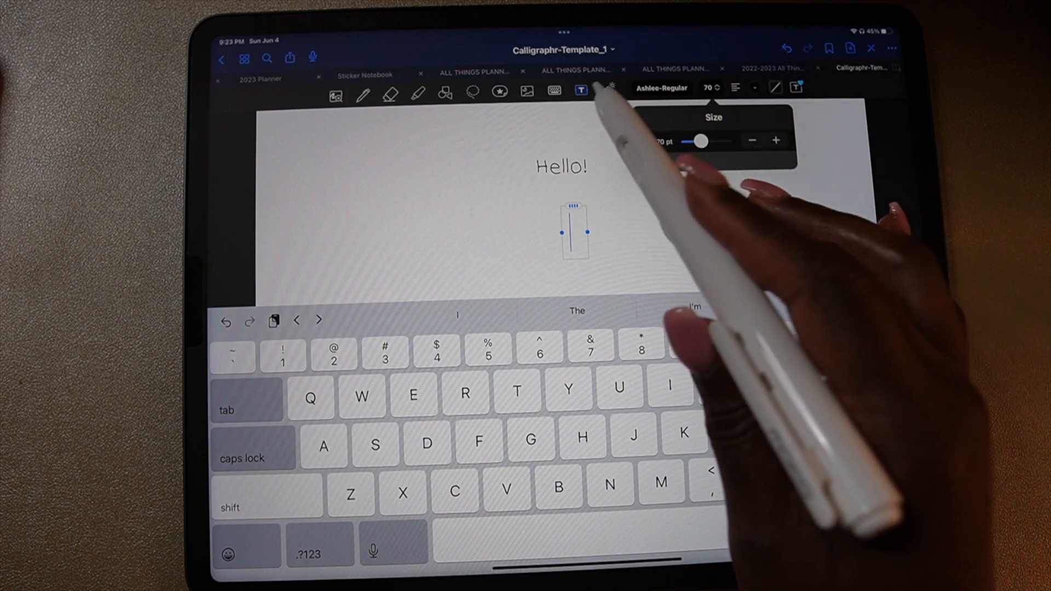
pyautogui.click(607, 90)
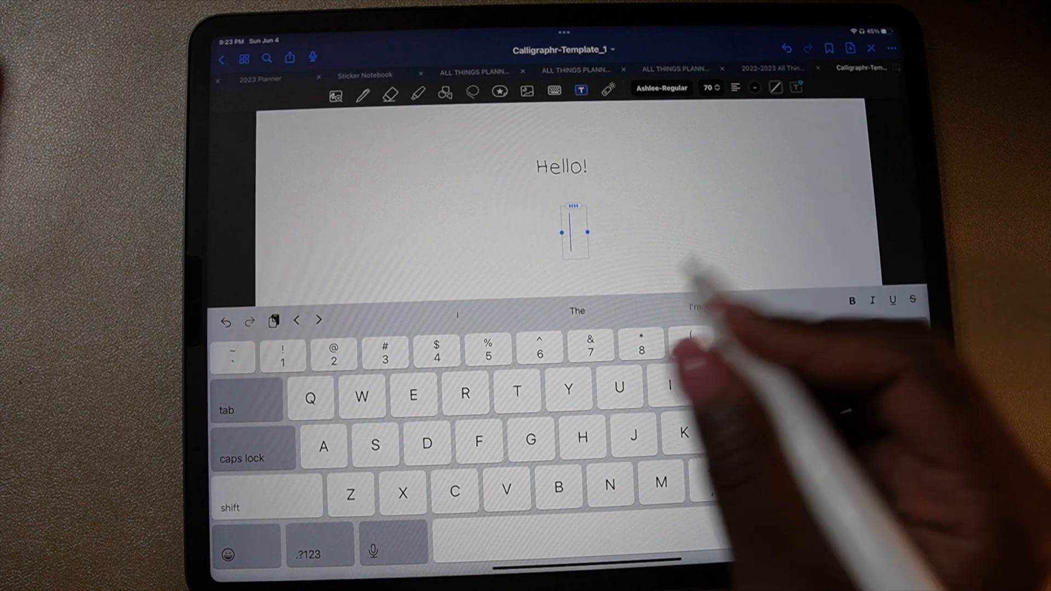
# Type 'Now my handwriting is a font' into the 70 pt Ashlee text box
pyautogui.write('ow my')
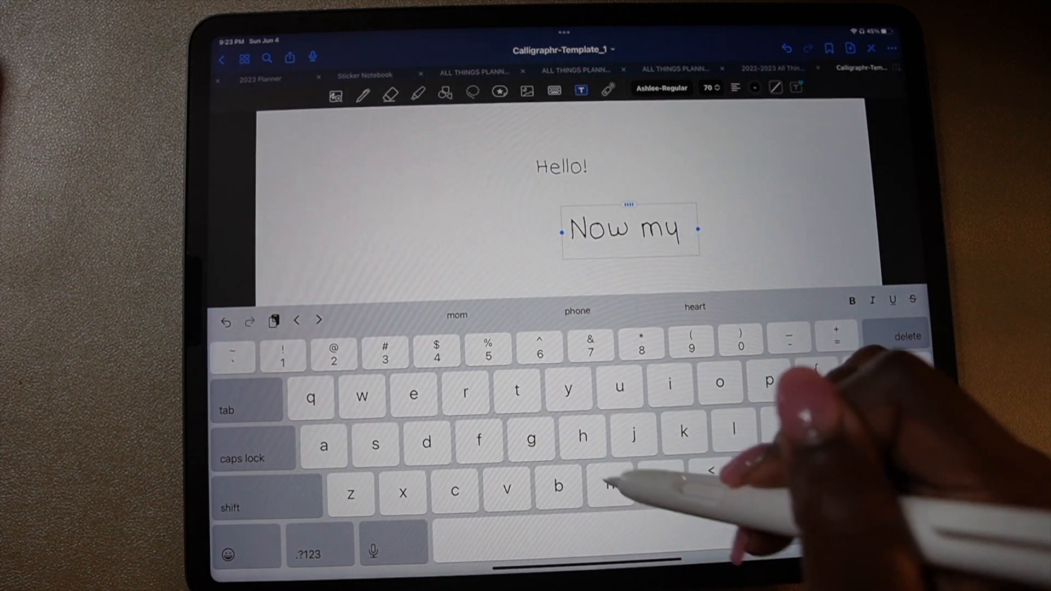
pyautogui.write('hand')
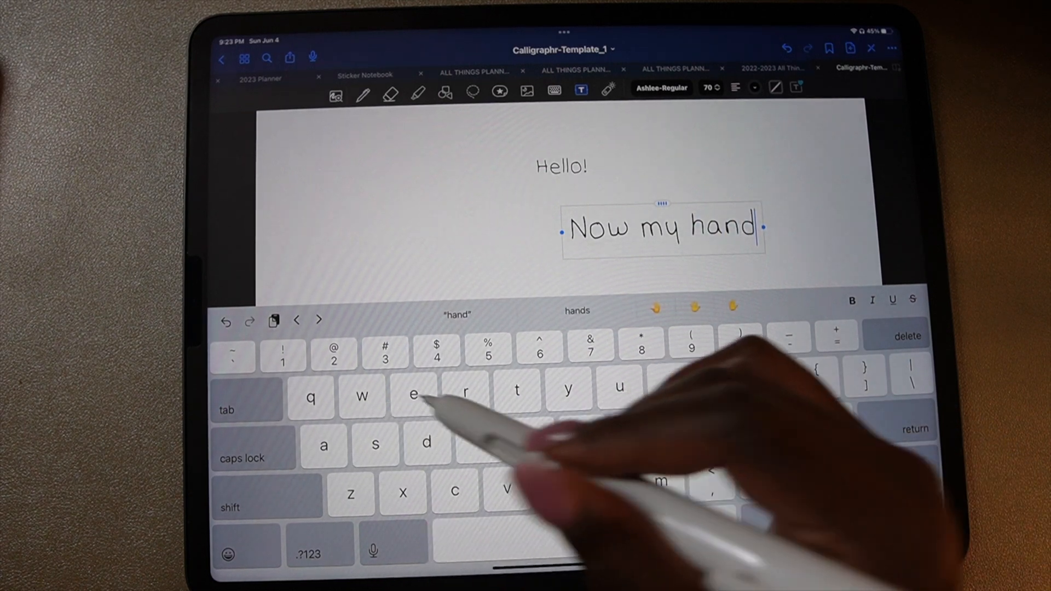
pyautogui.write('writing is a f')
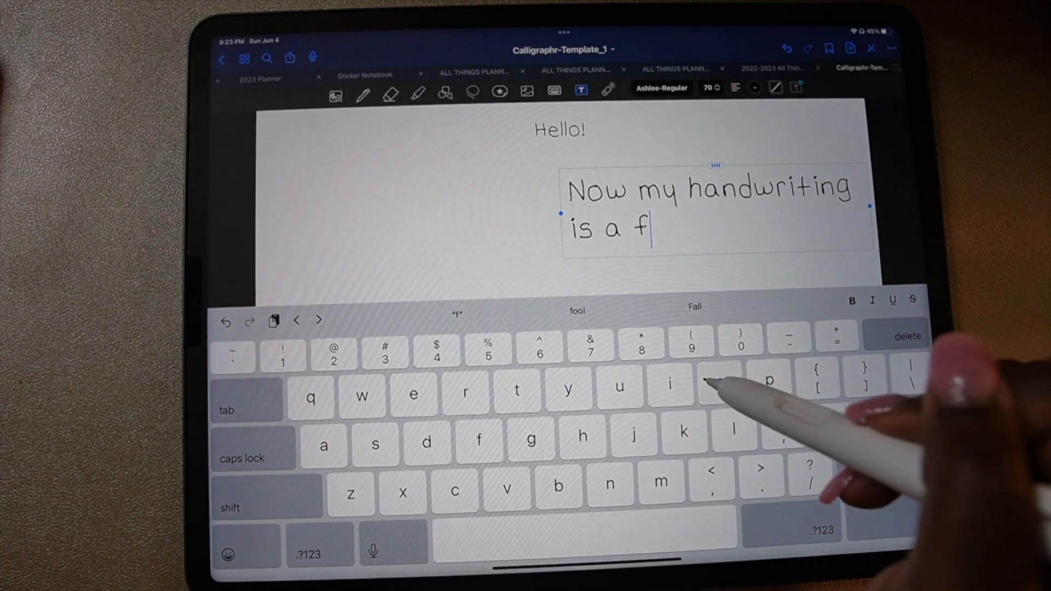
pyautogui.write('ont')
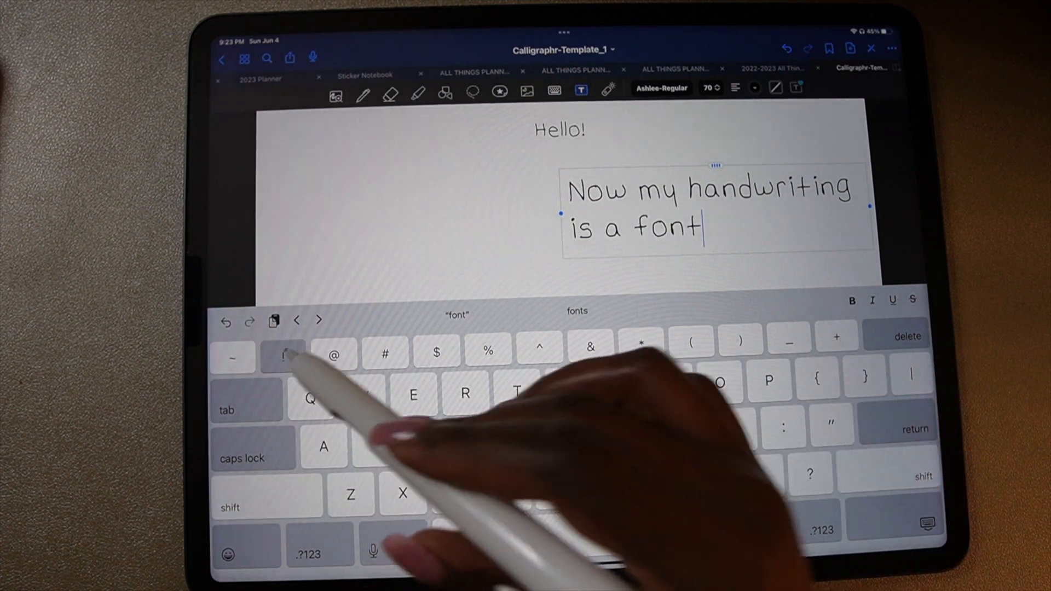